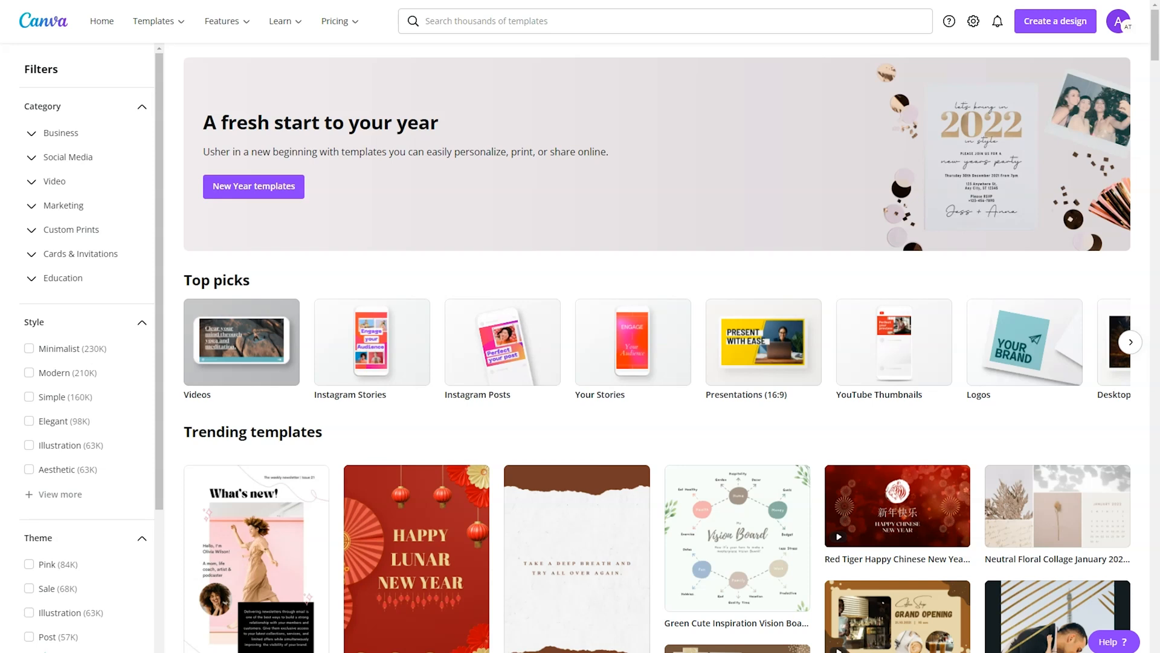
pyautogui.moveTo(662, 479)
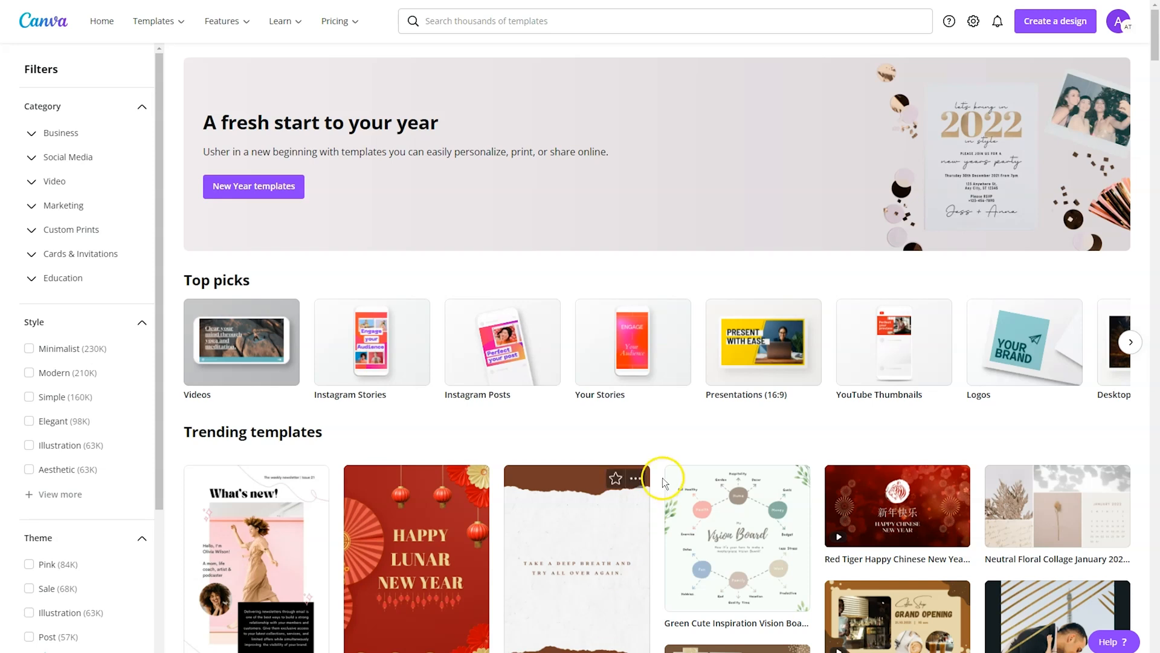
# Search Canva templates for 'Vision Board Desktop Wallpaper'
pyautogui.write('Vision Board Desktop Wallpaper')
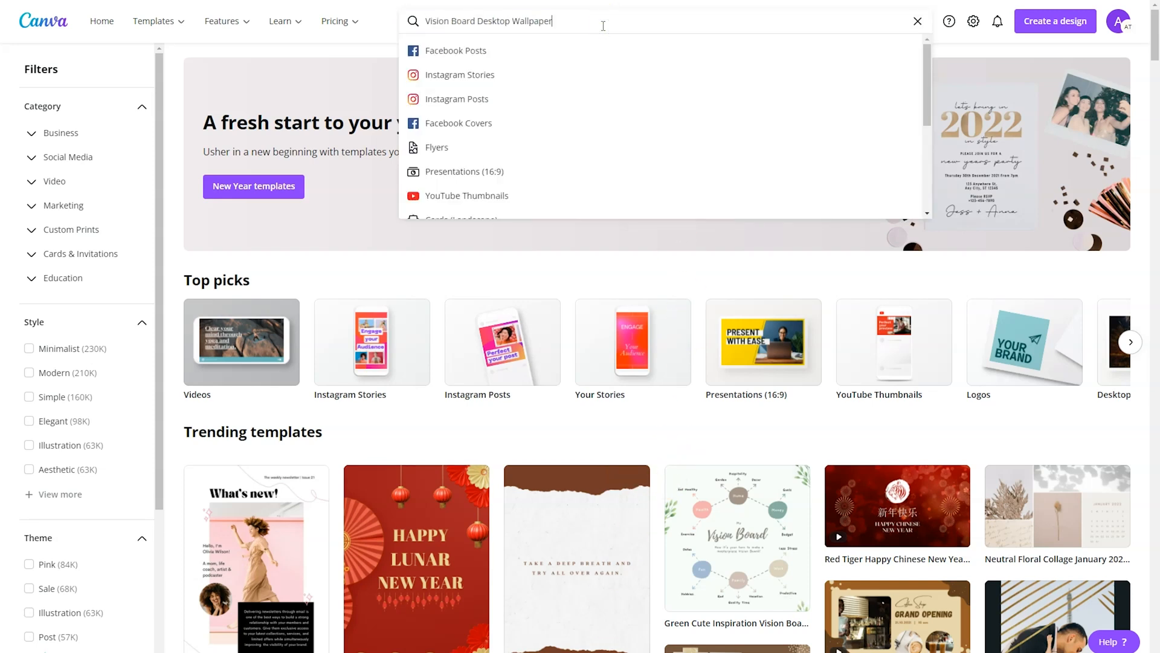
pyautogui.write('Vision Board Desktop Wallpaper')
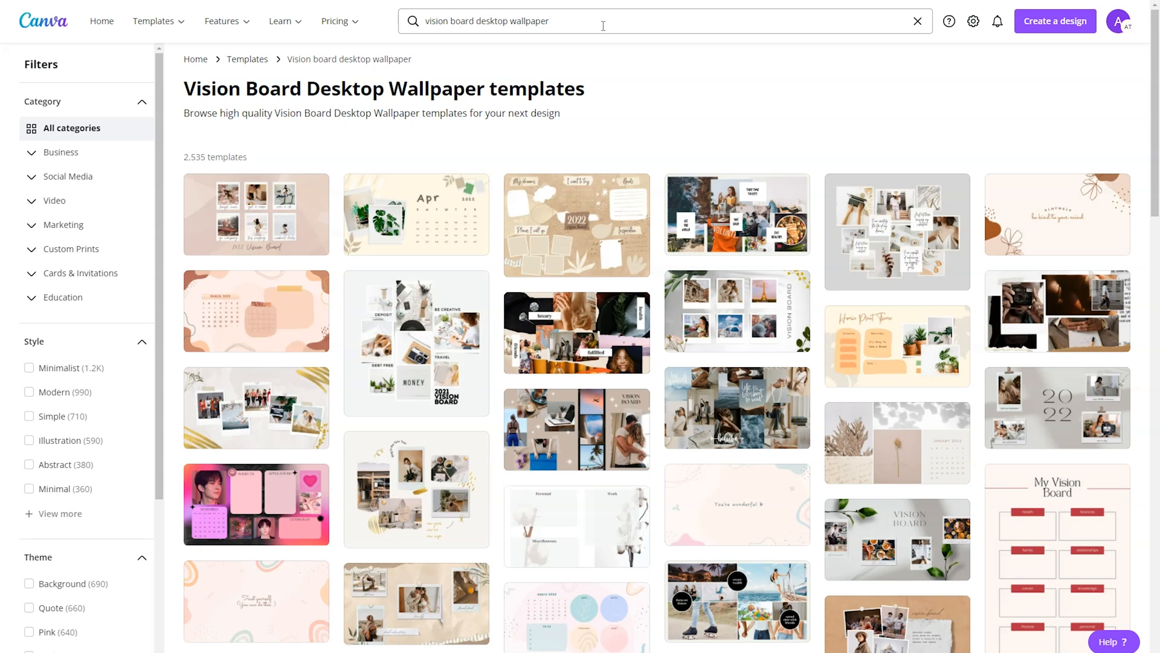
pyautogui.moveTo(223, 156)
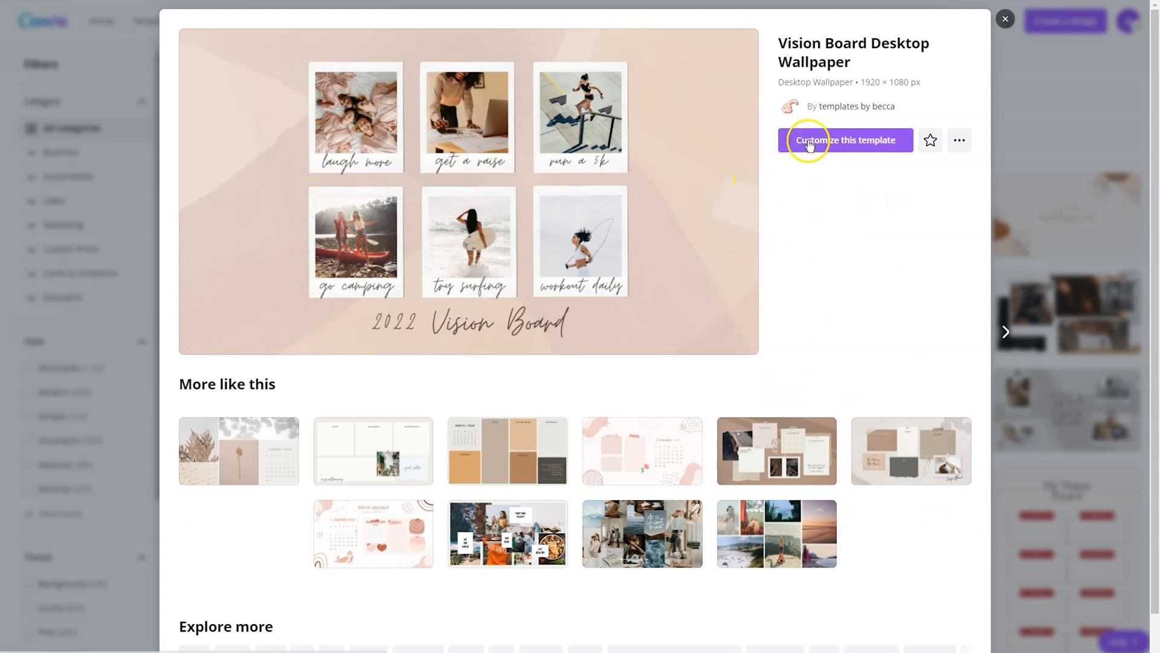
# Customize the pink six-polaroid 2022 Vision Board template
pyautogui.click(844, 140)
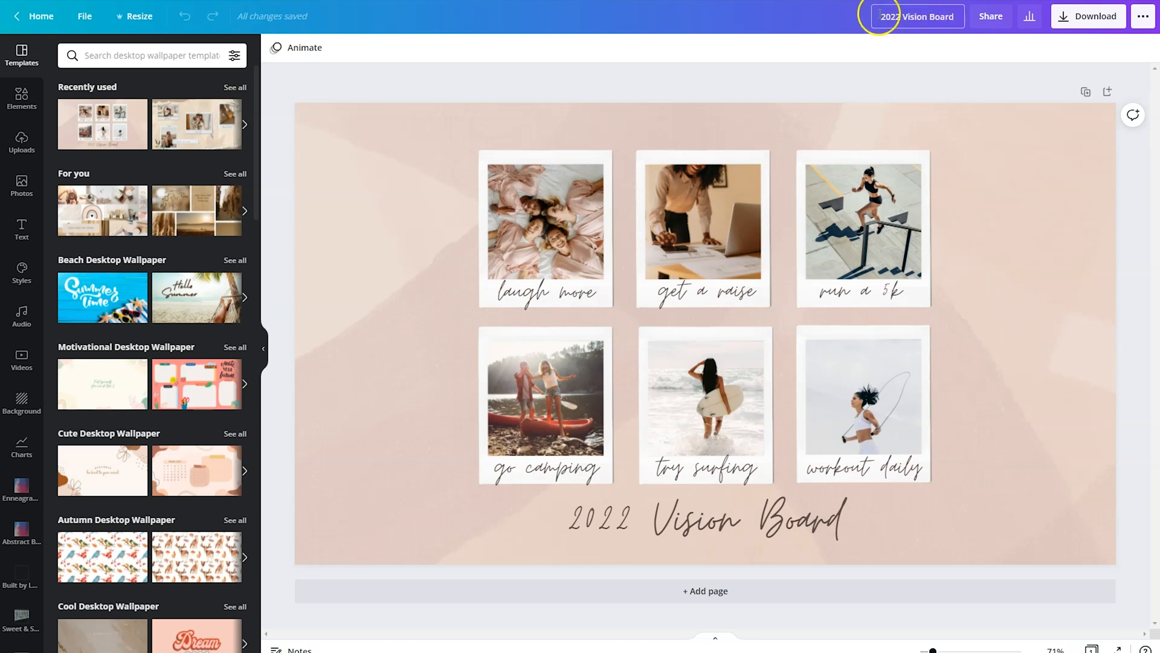
pyautogui.moveTo(1153, 176)
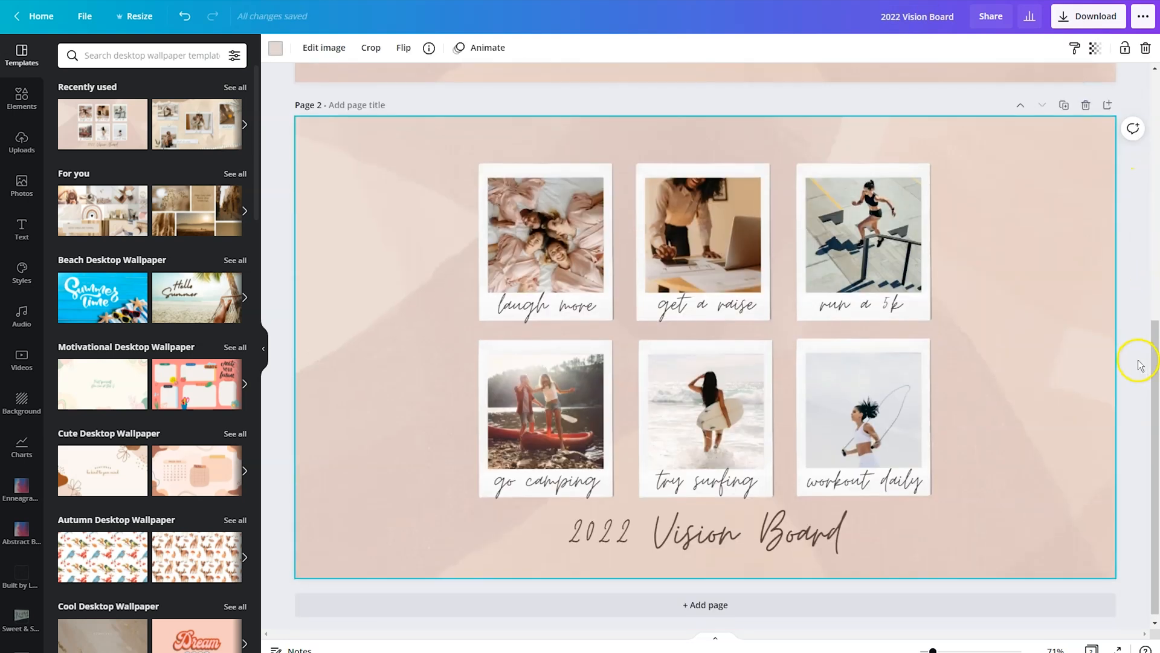
# On the duplicated Page 2, select the title, laugh more caption and polaroid
pyautogui.scroll(-3)
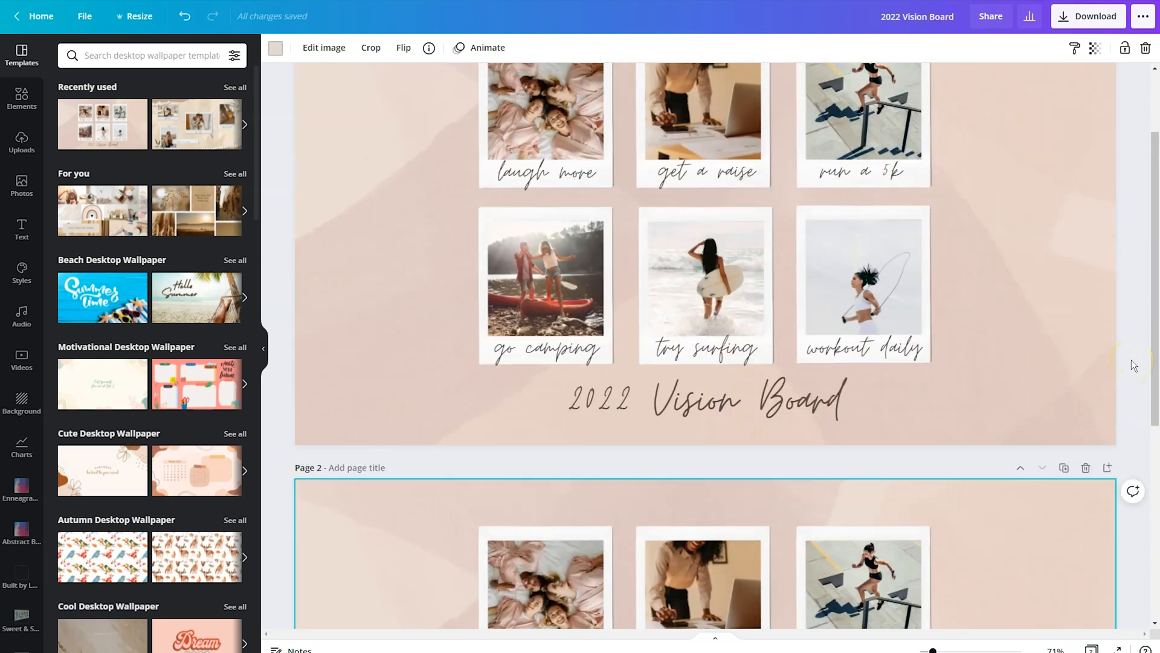
pyautogui.scroll(3)
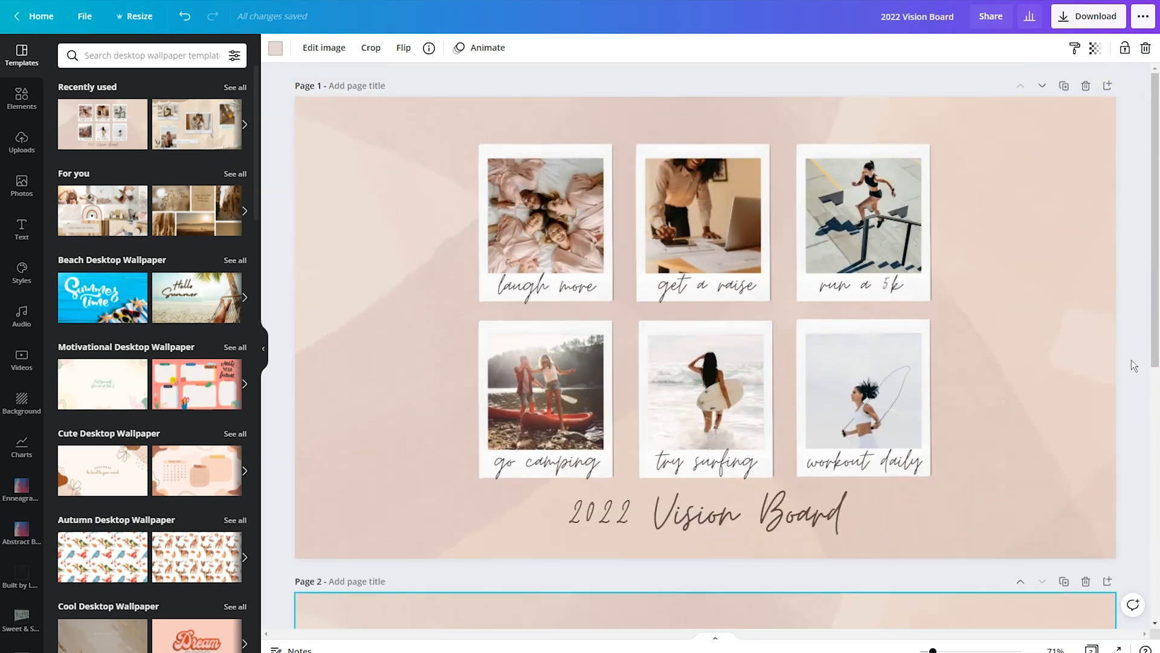
pyautogui.scroll(-3)
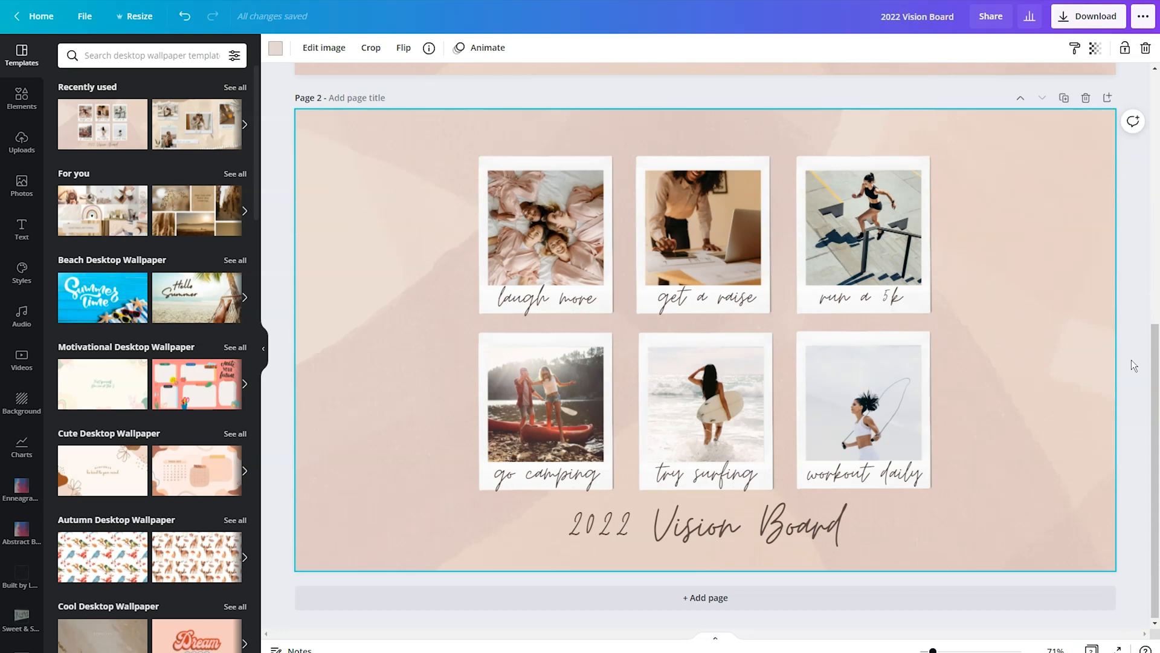
pyautogui.moveTo(1029, 377)
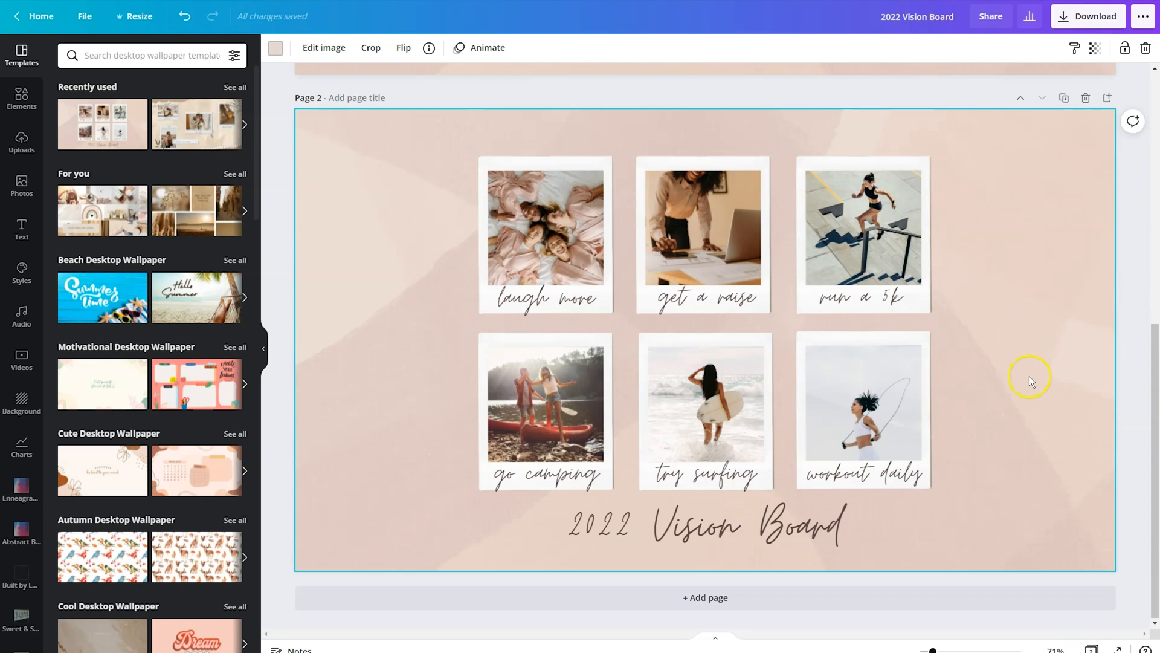
pyautogui.click(728, 524)
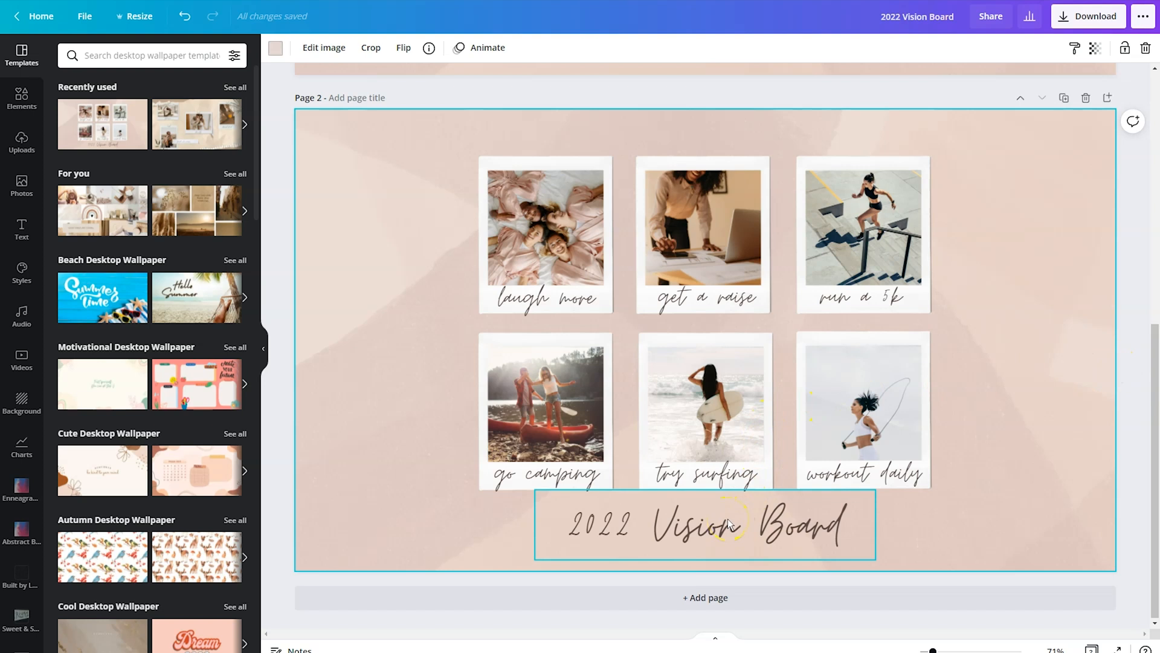
pyautogui.click(546, 298)
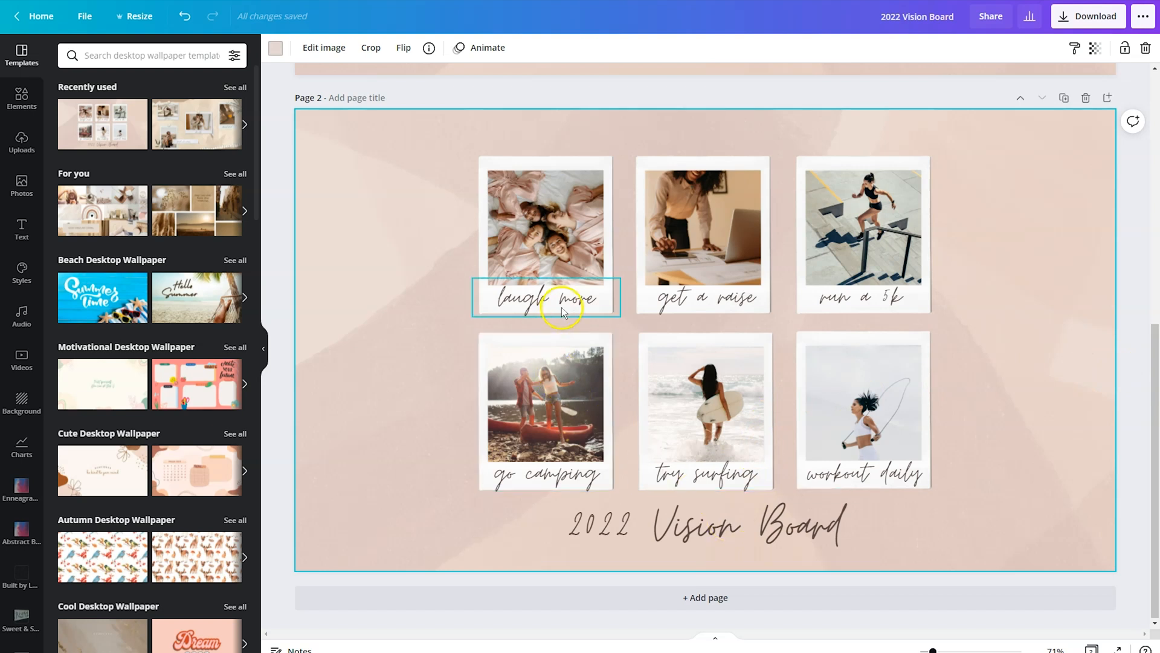
pyautogui.click(562, 237)
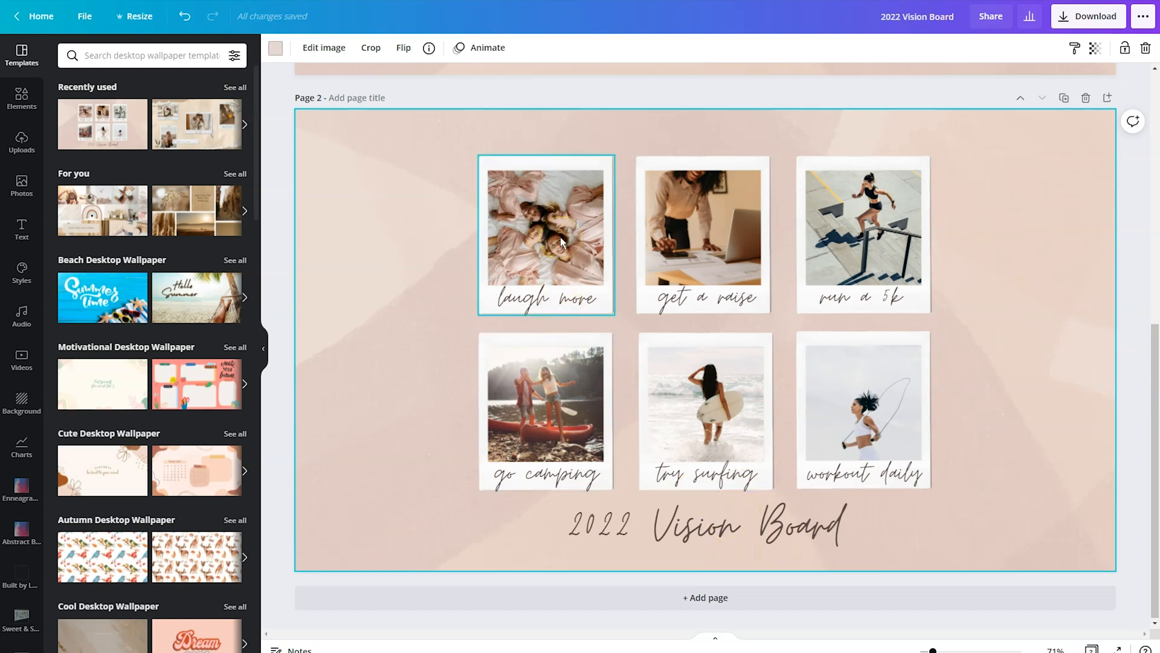
pyautogui.click(545, 299)
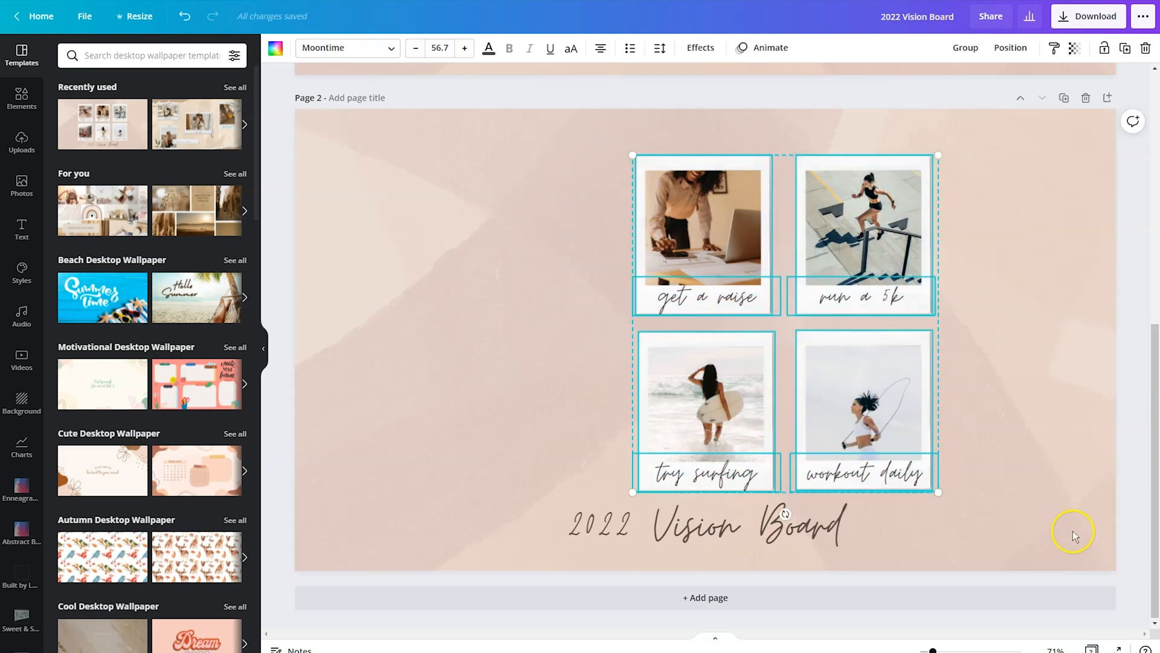
pyautogui.moveTo(1074, 536)
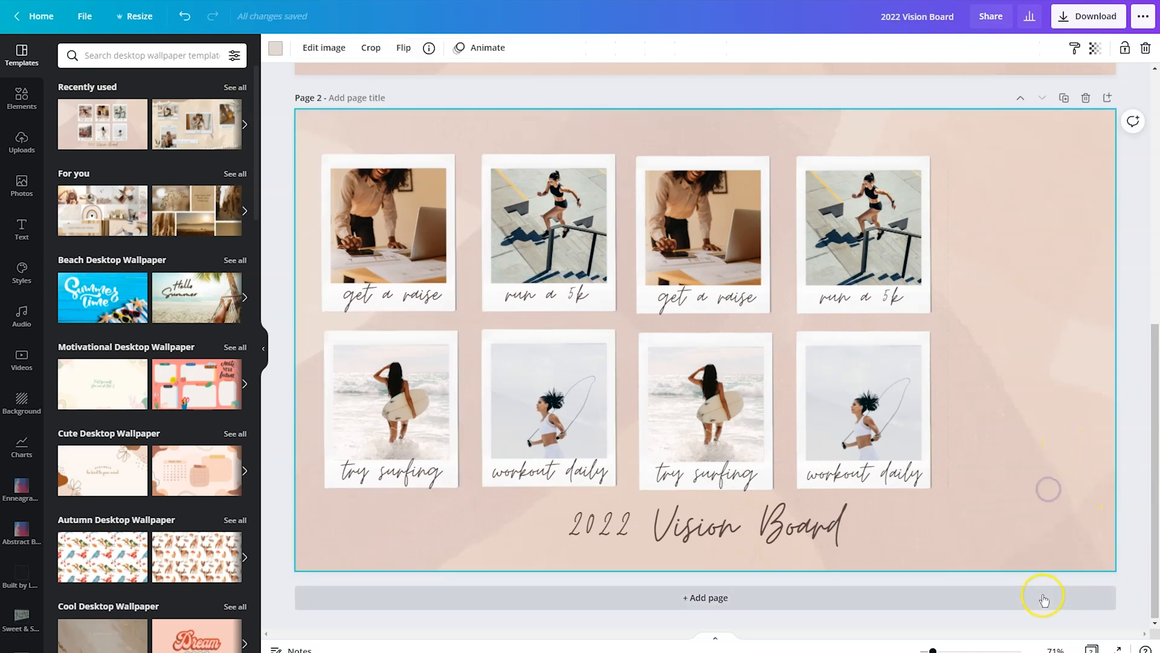
pyautogui.moveTo(1044, 600)
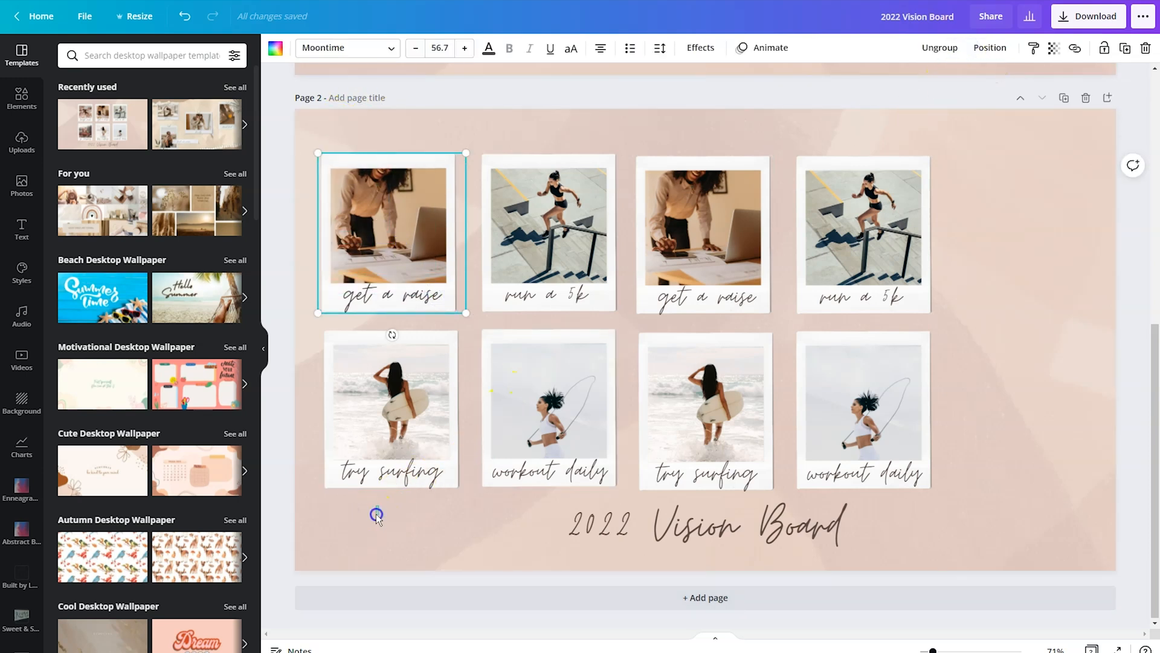
# Select the workout daily, run a 5k, get a raise and try surfing polaroids
pyautogui.click(390, 408)
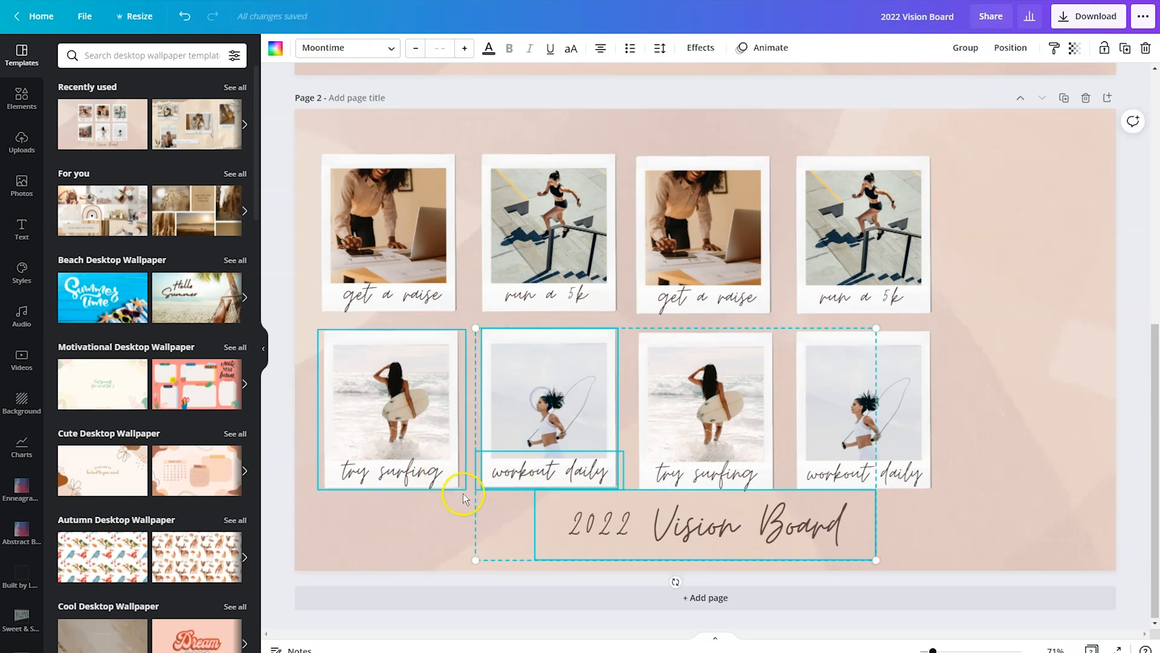
pyautogui.click(547, 388)
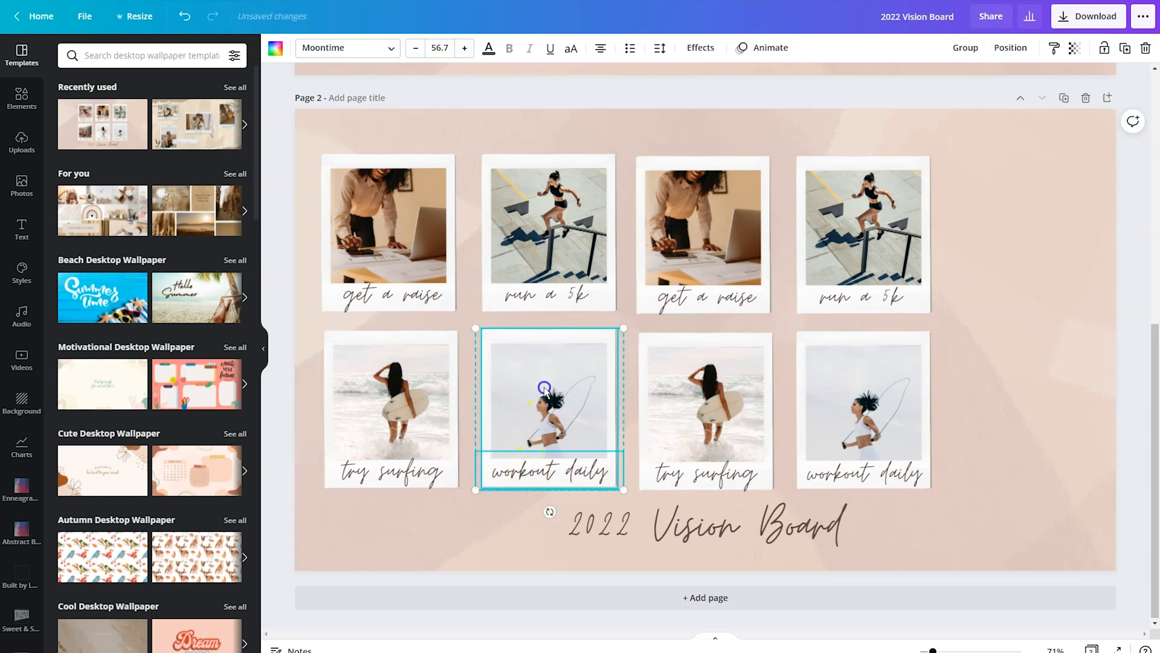
pyautogui.click(548, 214)
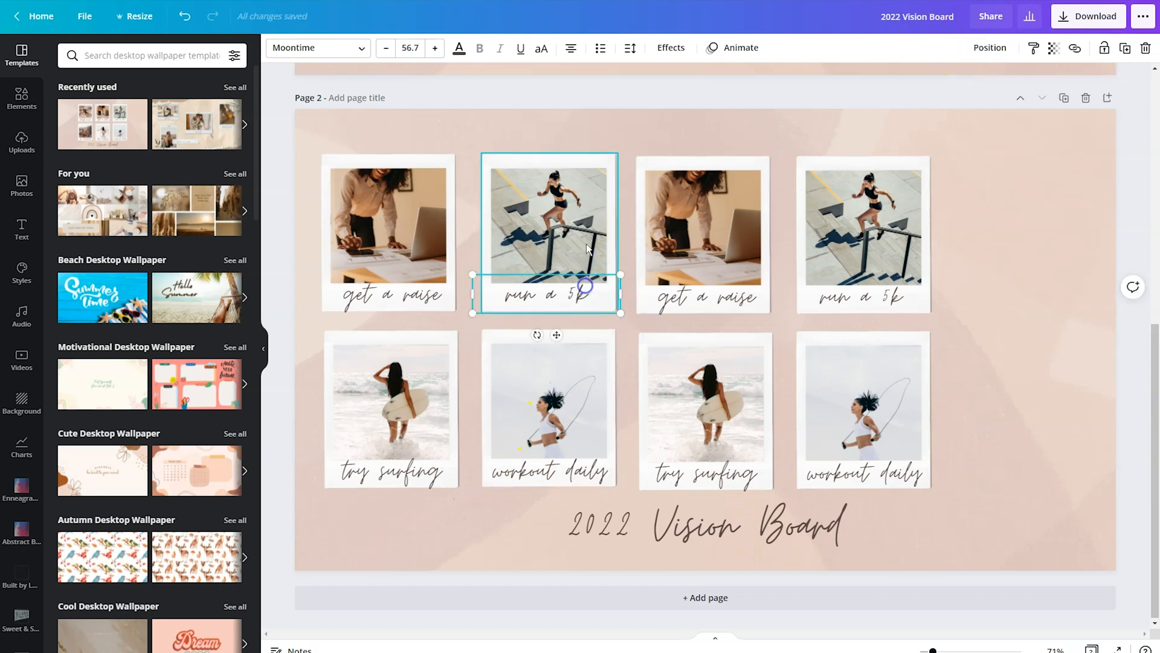
pyautogui.click(1014, 261)
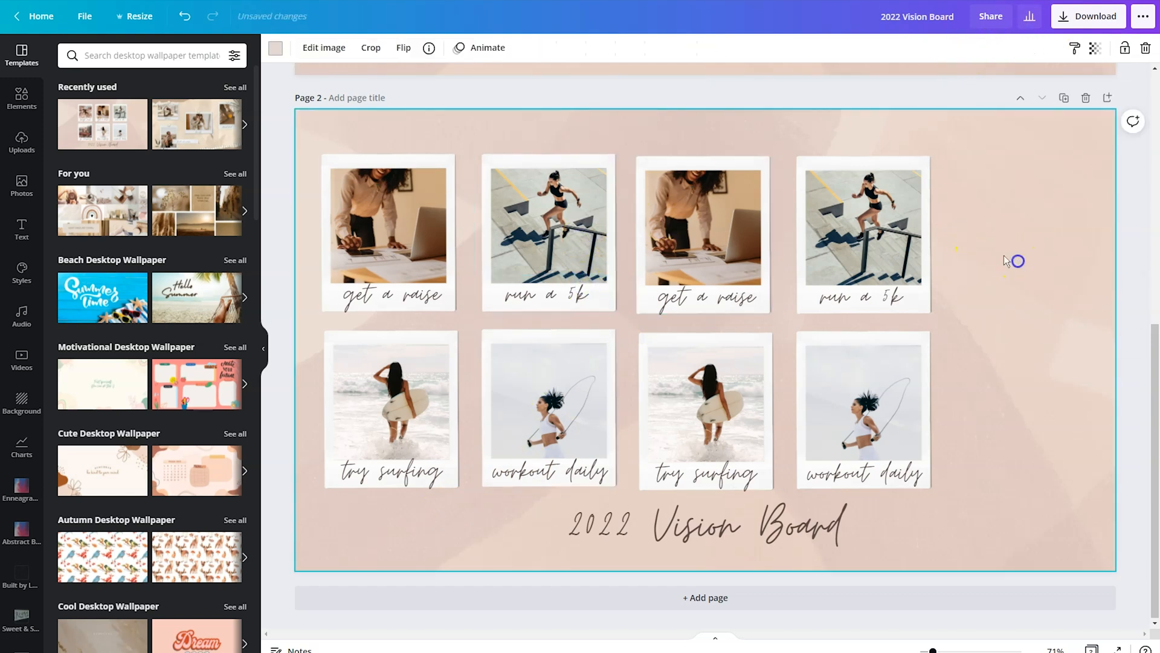
pyautogui.click(705, 235)
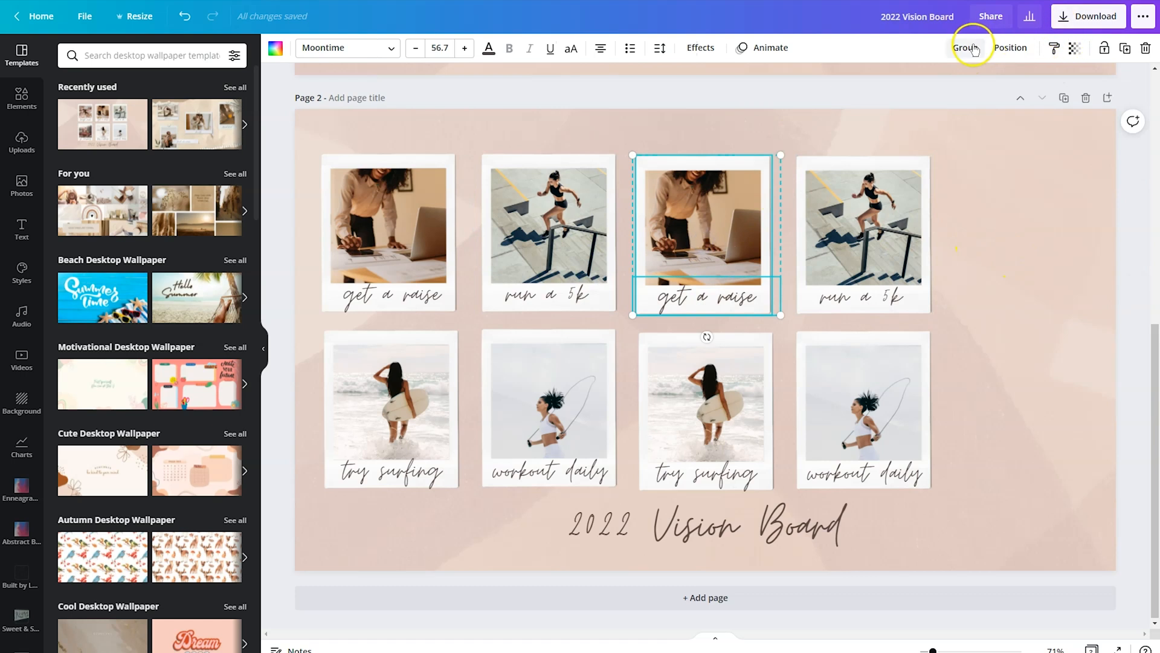
pyautogui.click(705, 409)
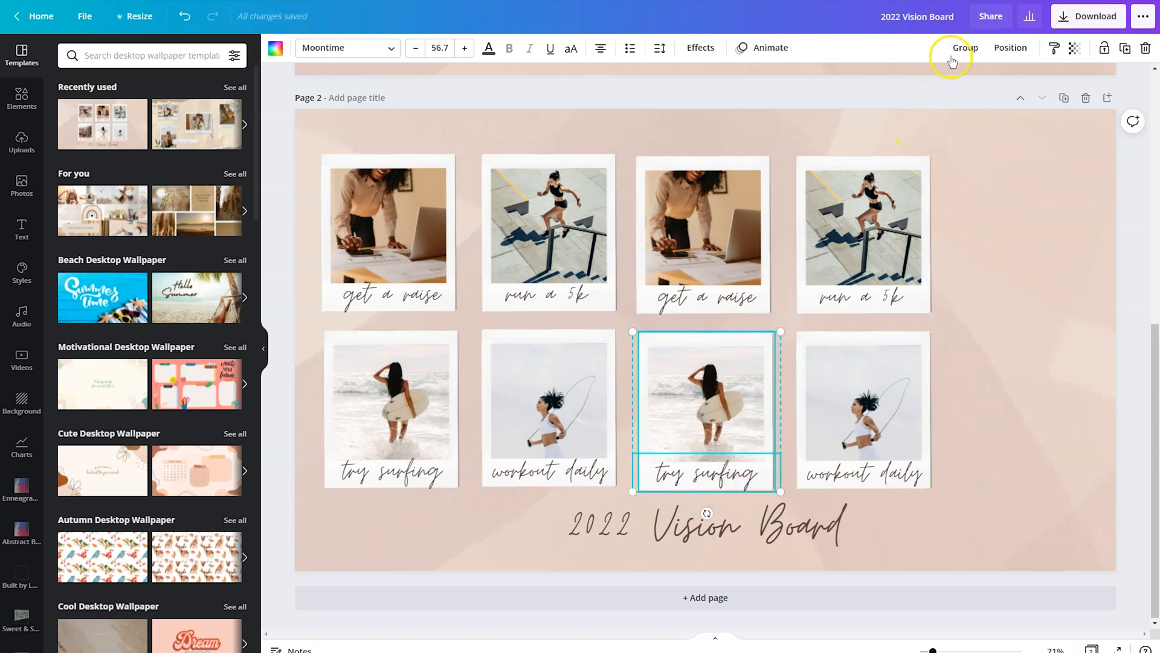
pyautogui.click(862, 233)
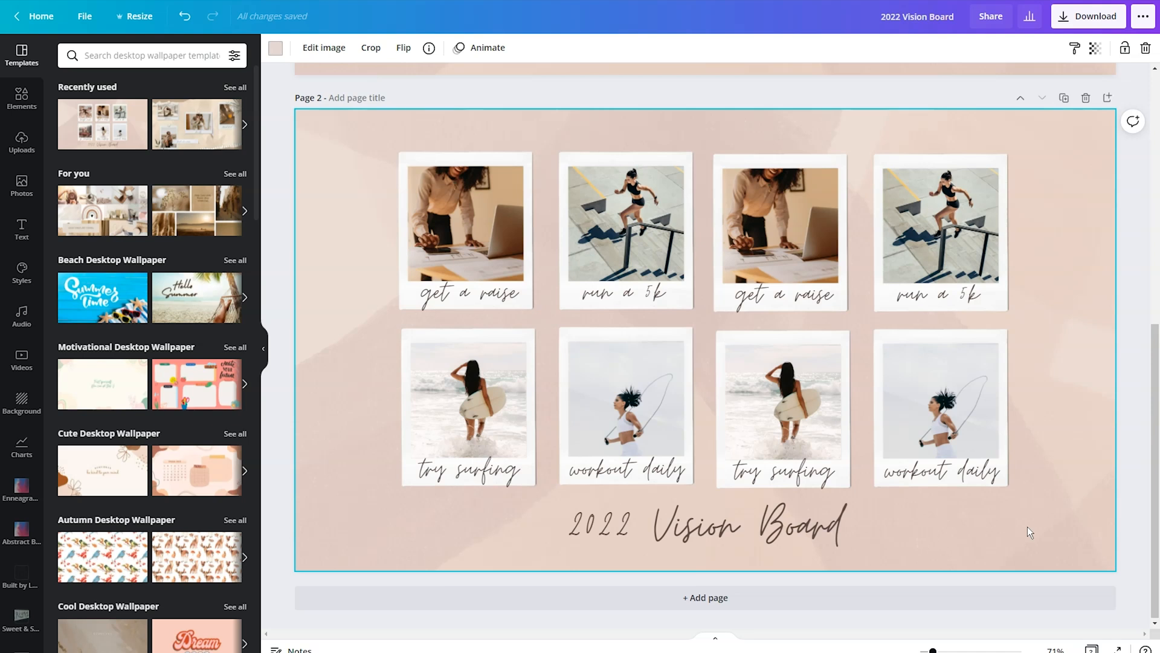
# Set the 2022 Vision Board title font to Back to Black Demo Regular
pyautogui.click(731, 525)
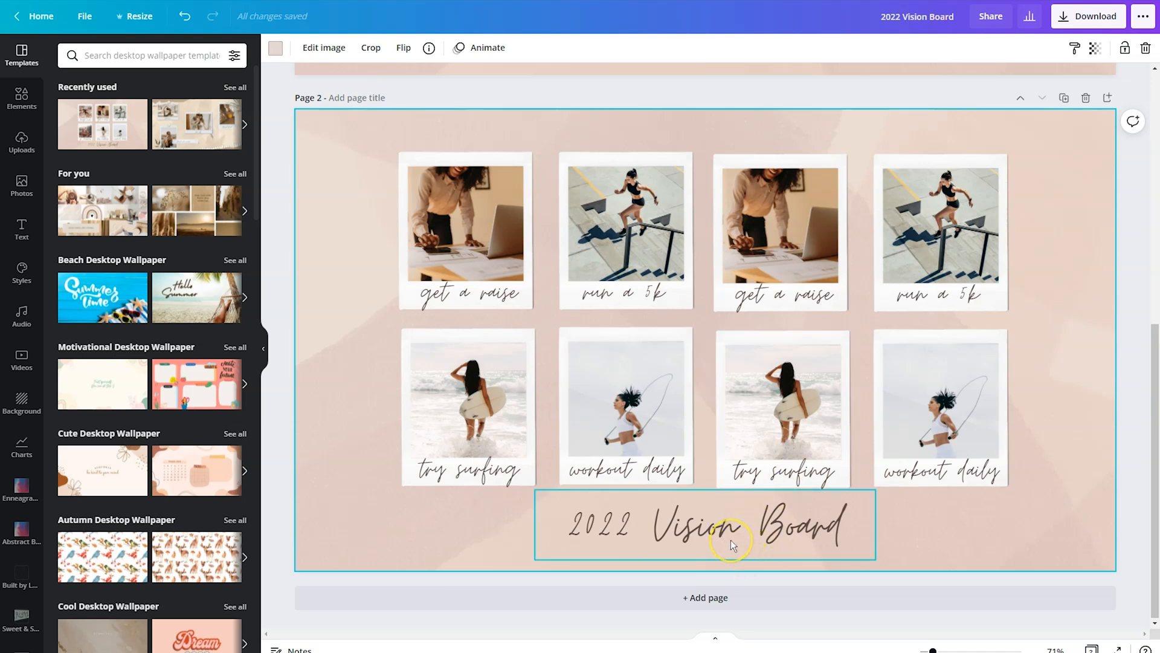
pyautogui.click(703, 525)
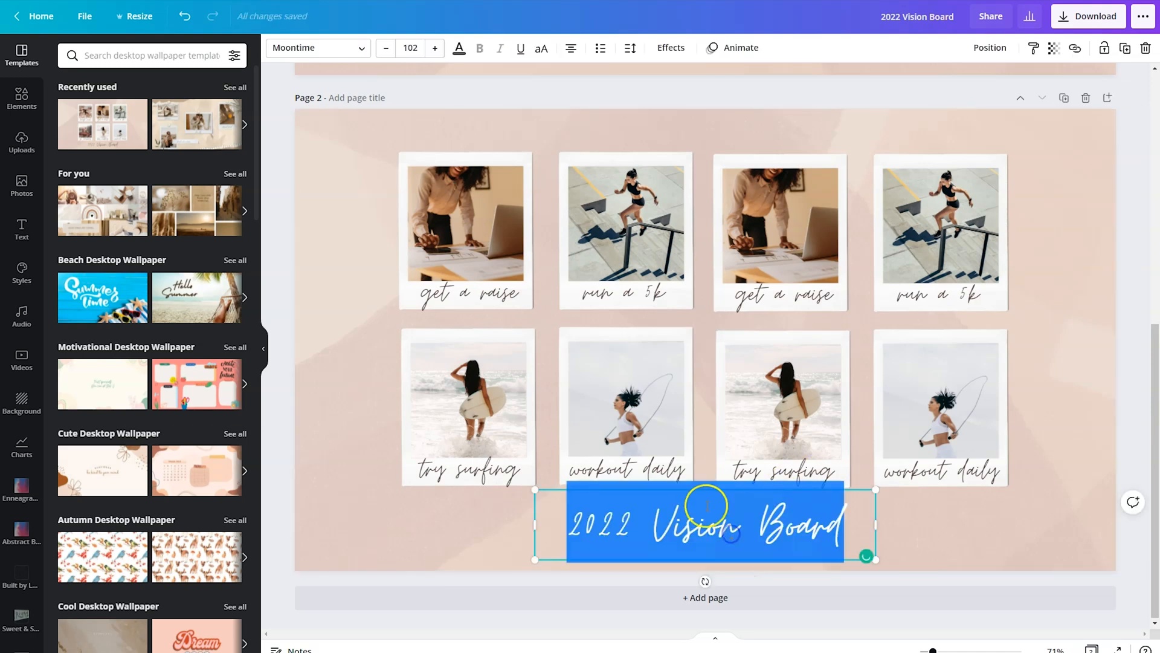
pyautogui.click(314, 47)
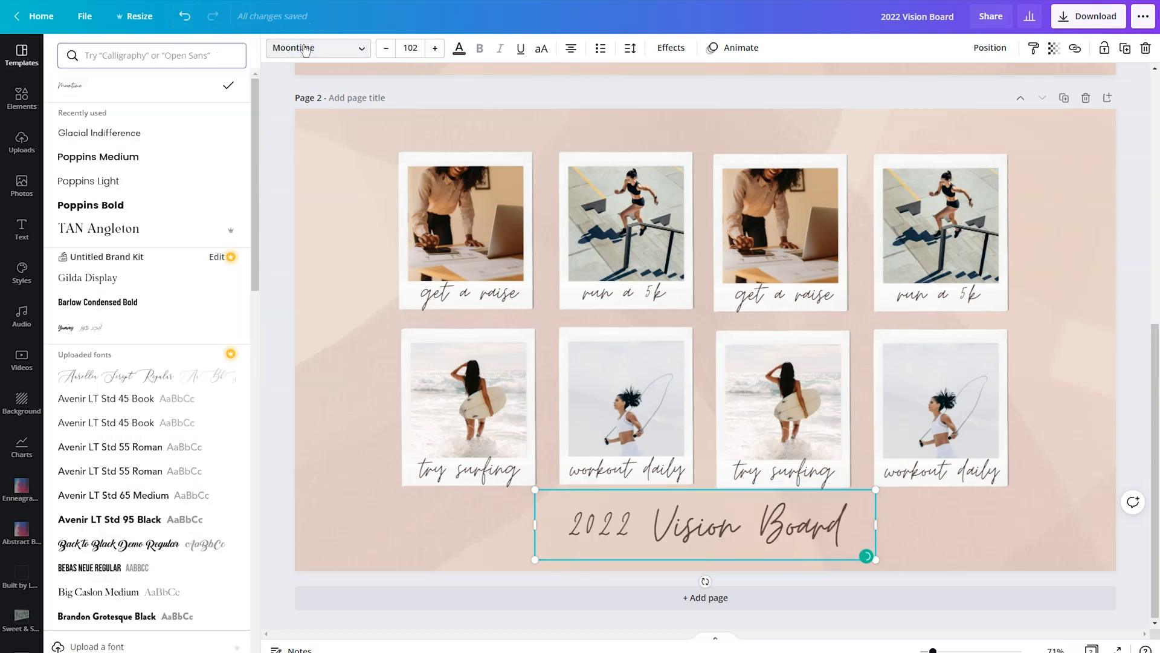
pyautogui.click(115, 544)
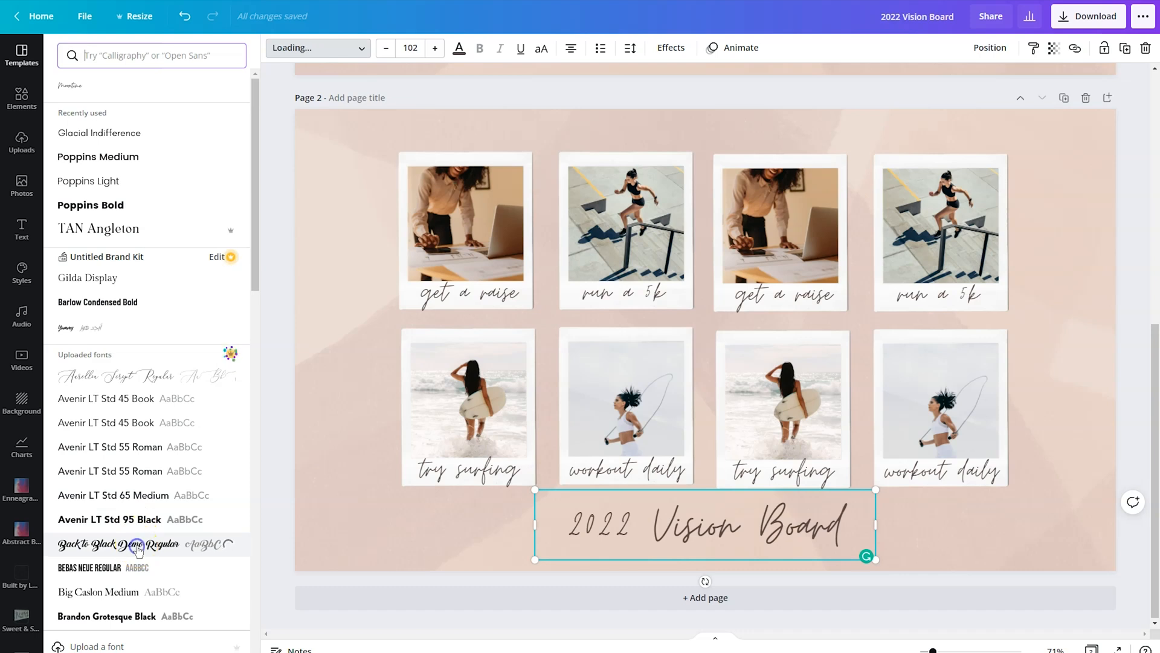
pyautogui.click(114, 544)
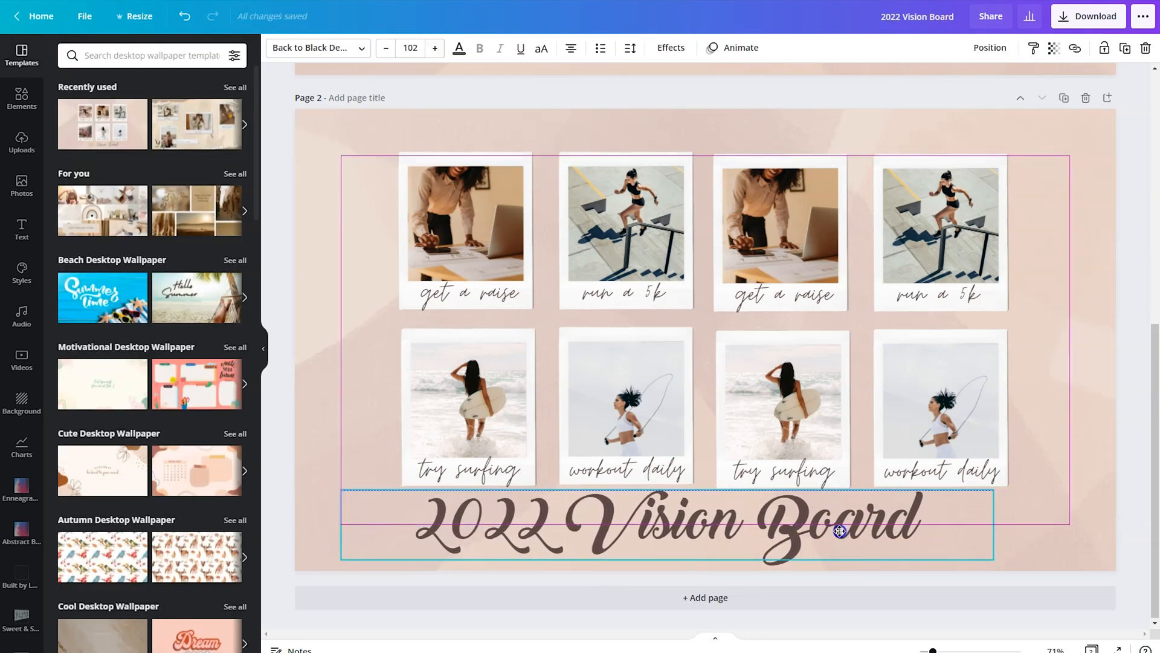
pyautogui.click(459, 48)
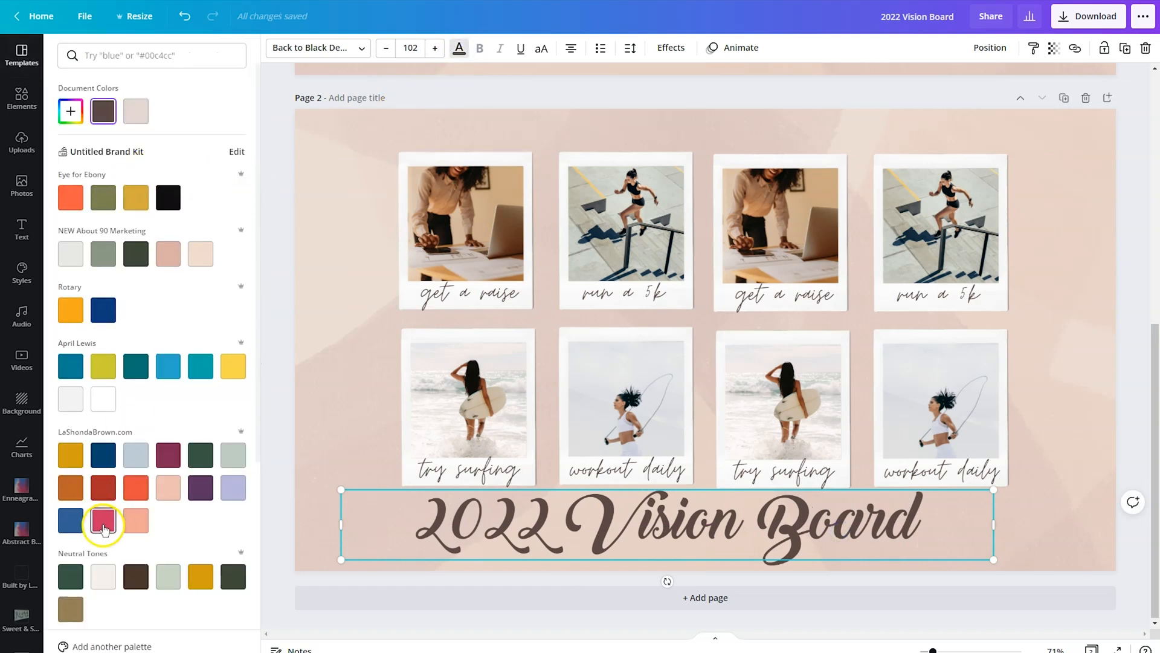
# Colour the title near-black by eyedropping a dark area of the design
pyautogui.scroll(-3)
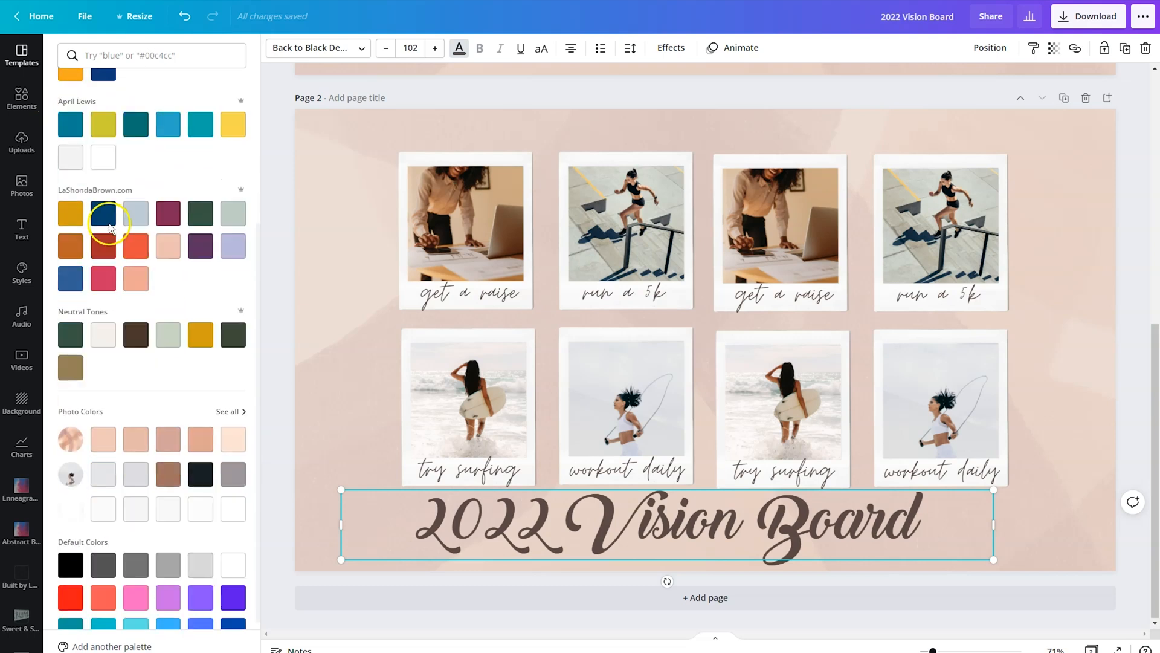
pyautogui.scroll(-3)
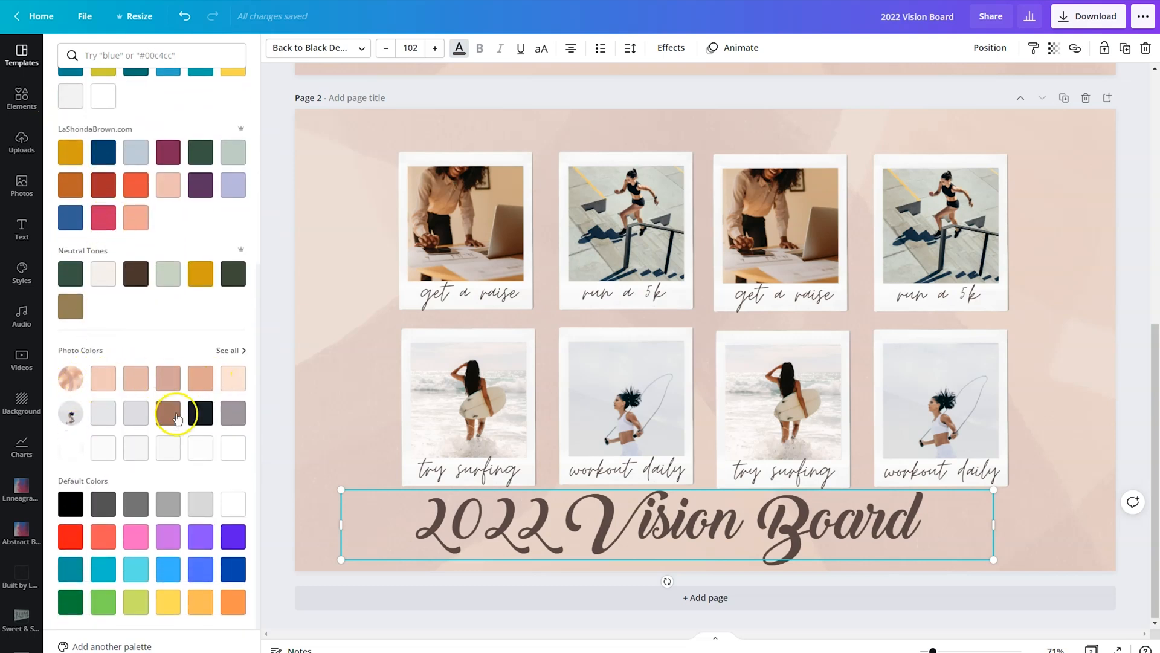
pyautogui.scroll(3)
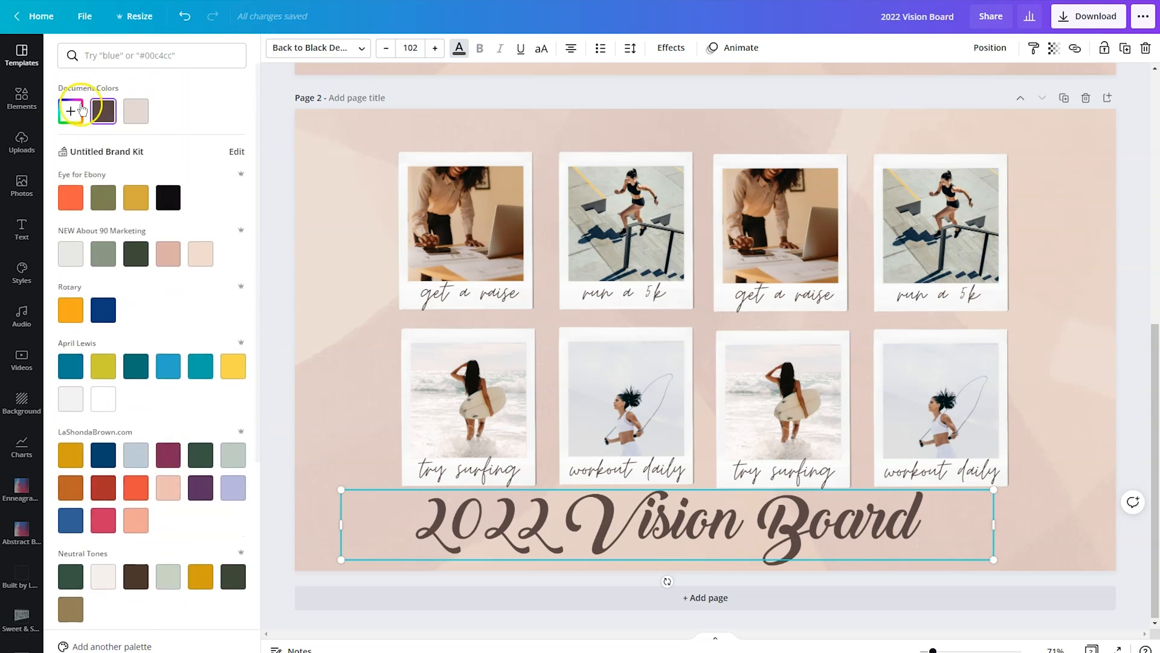
pyautogui.click(70, 111)
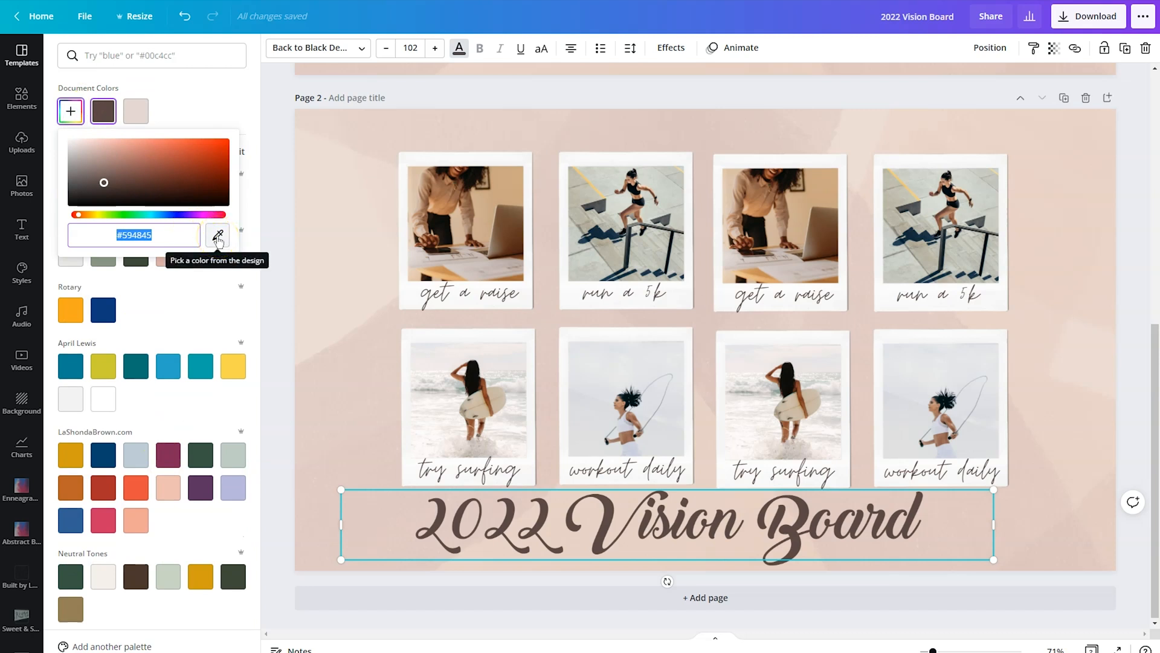
pyautogui.click(217, 235)
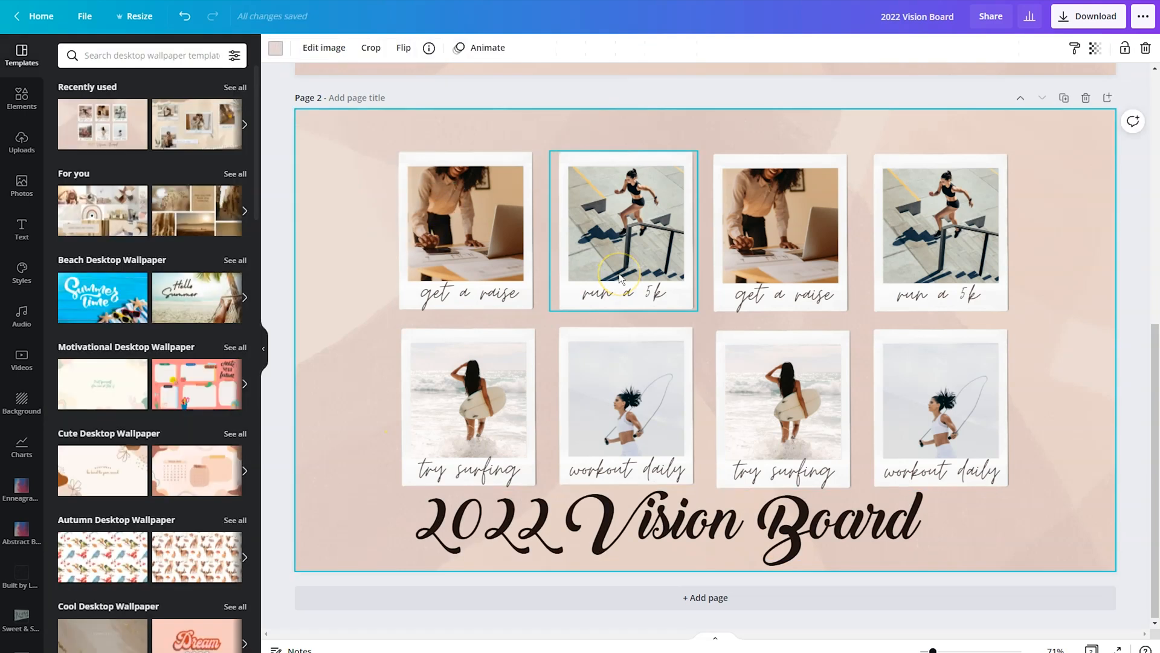
pyautogui.moveTo(603, 266)
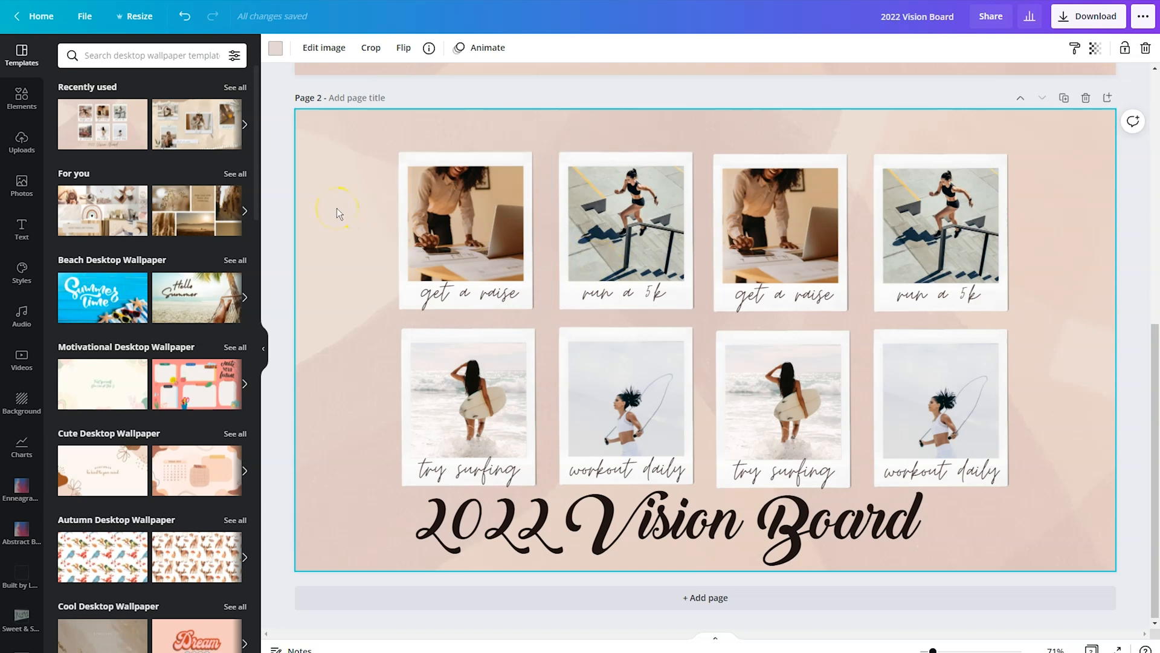
# Replace the pink background with a beach photo layered behind the polaroids
pyautogui.click(337, 214)
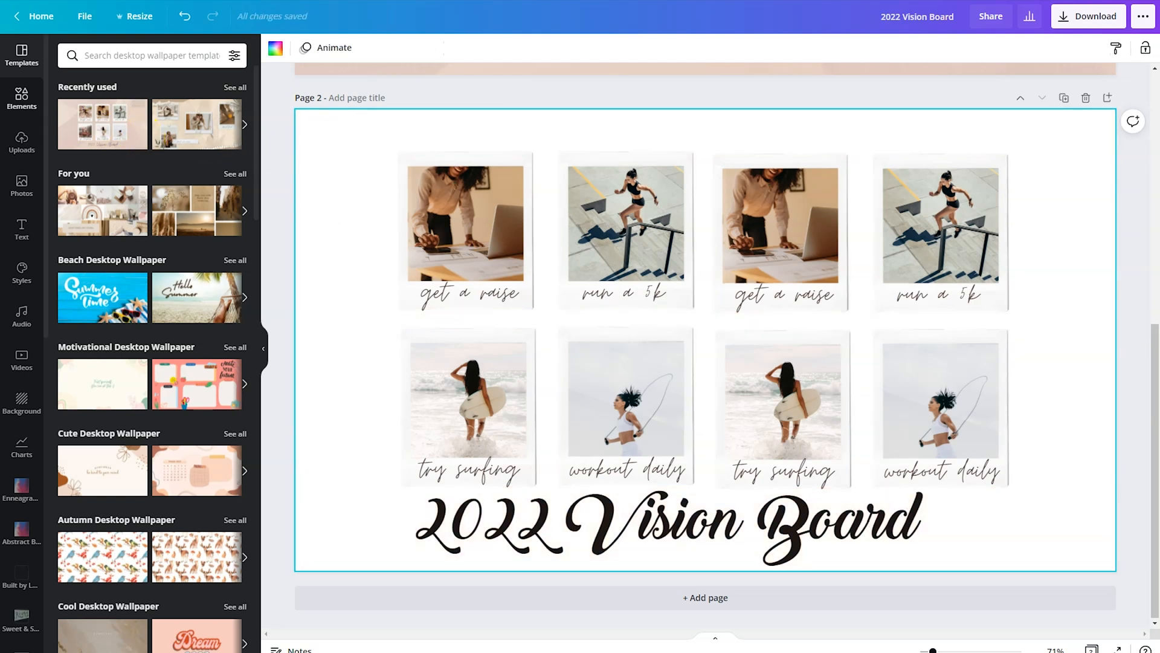
pyautogui.click(21, 185)
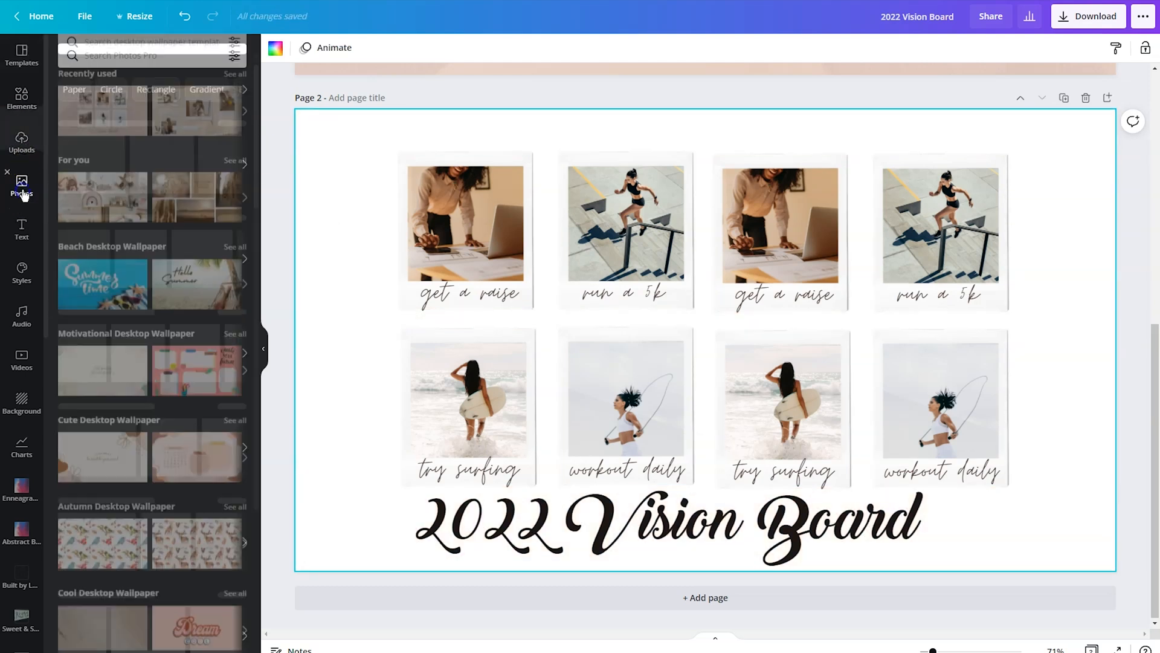
pyautogui.click(22, 188)
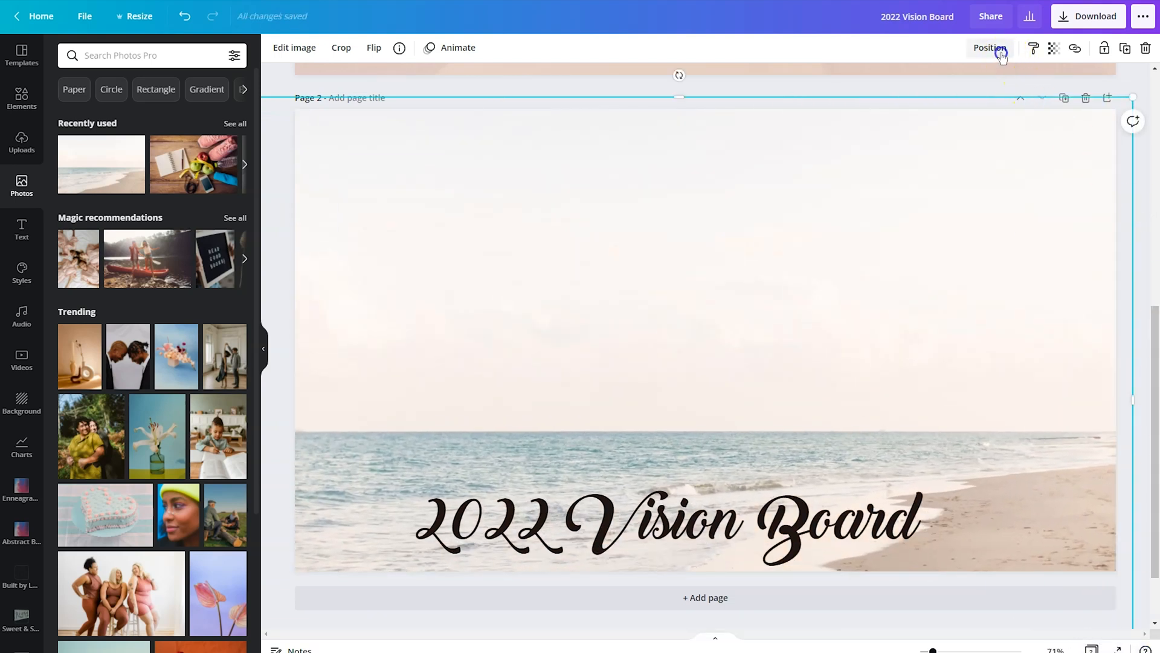
pyautogui.click(990, 48)
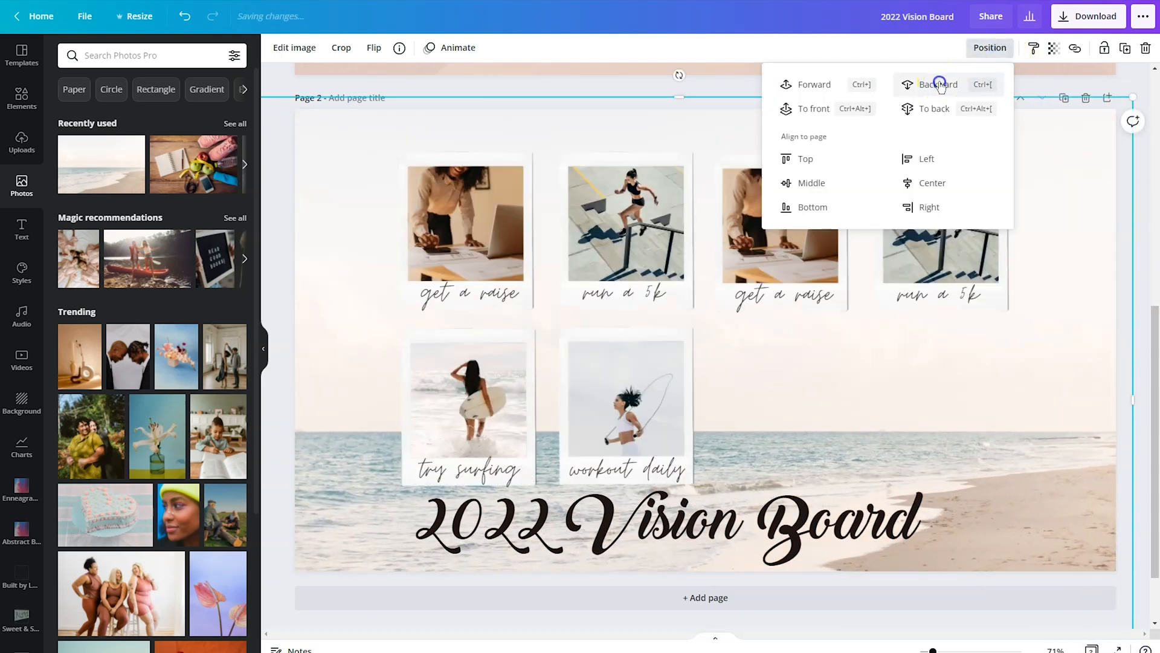
pyautogui.click(938, 85)
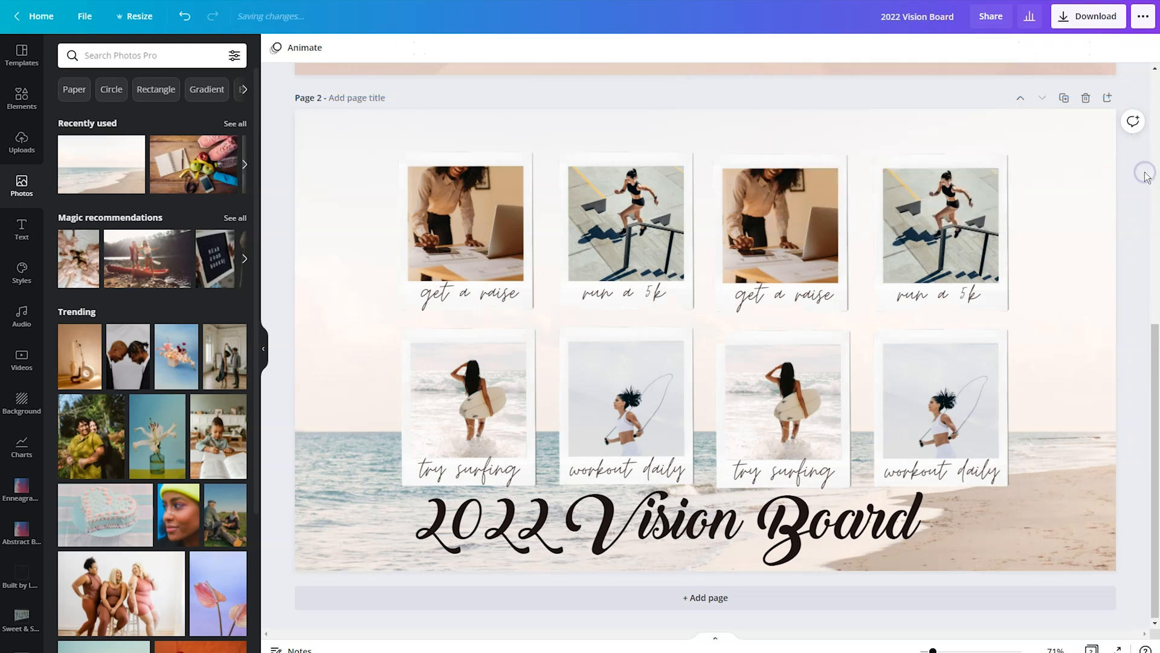
pyautogui.click(466, 229)
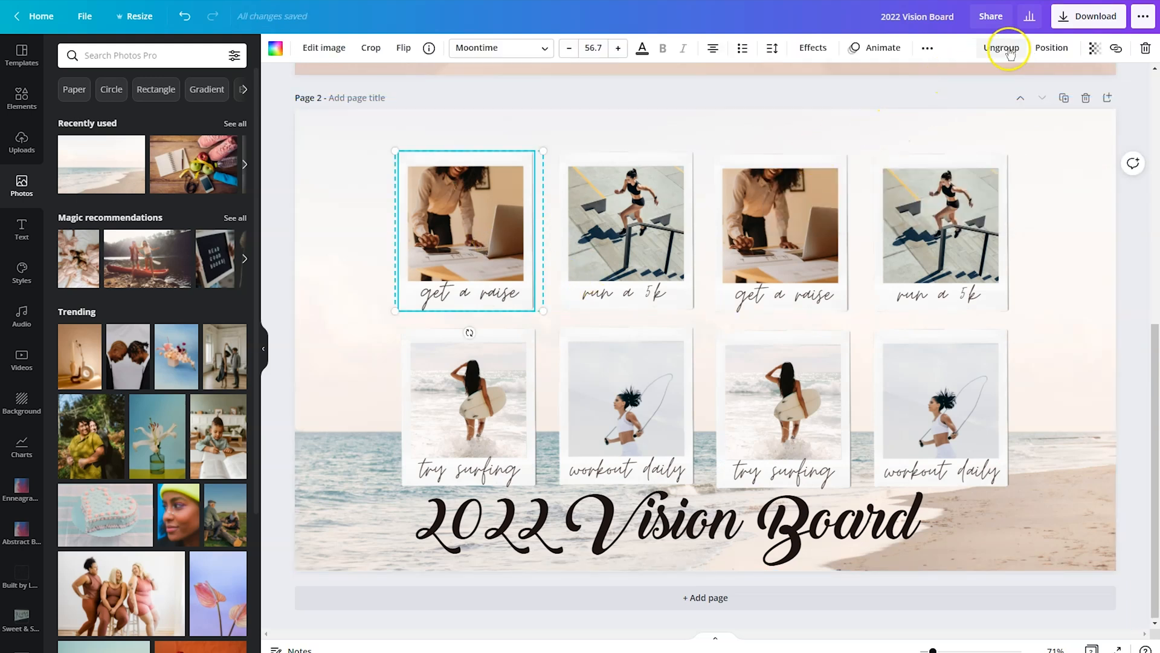
pyautogui.click(1005, 47)
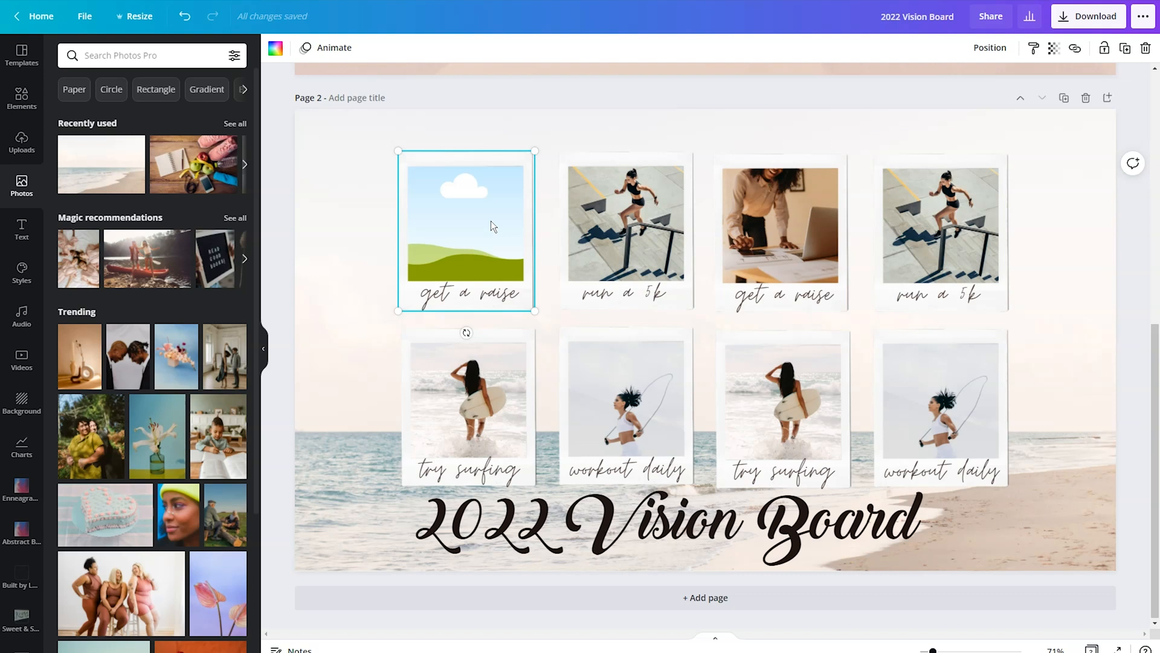
pyautogui.moveTo(346, 211)
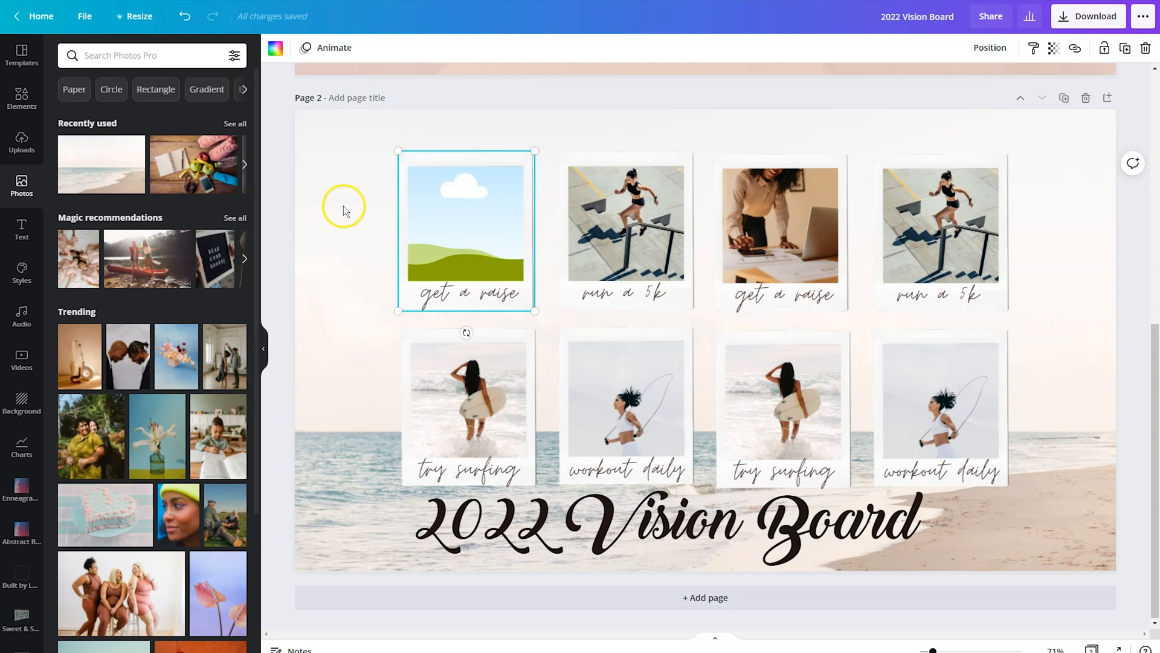
pyautogui.click(148, 55)
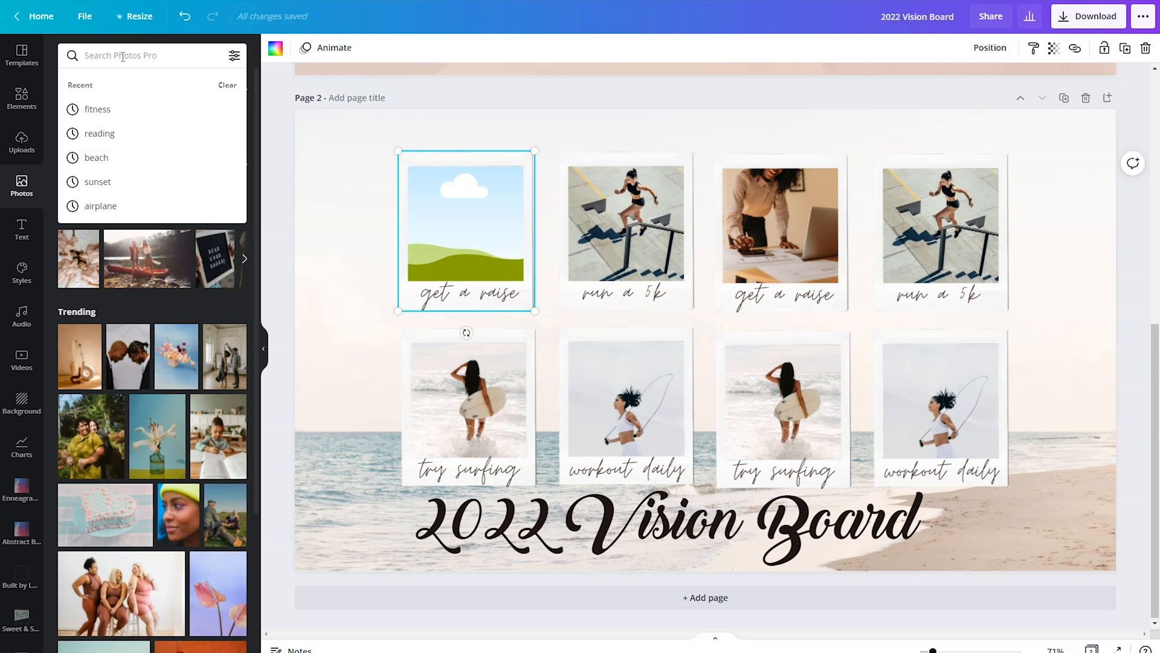
pyautogui.moveTo(329, 215)
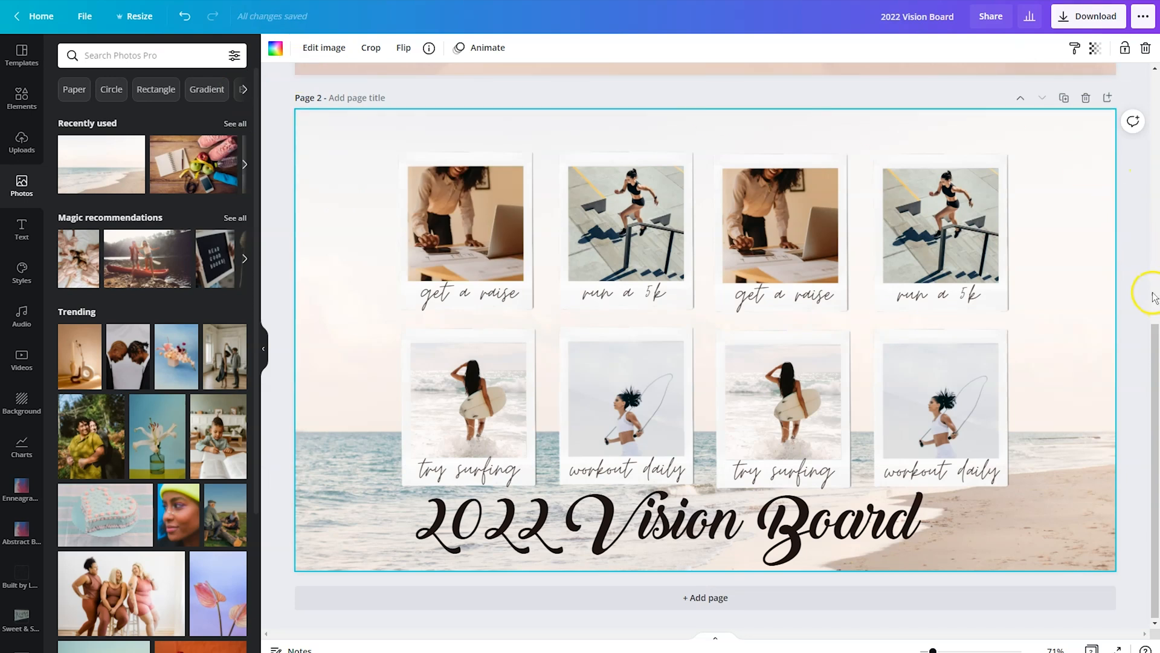
pyautogui.moveTo(1059, 372)
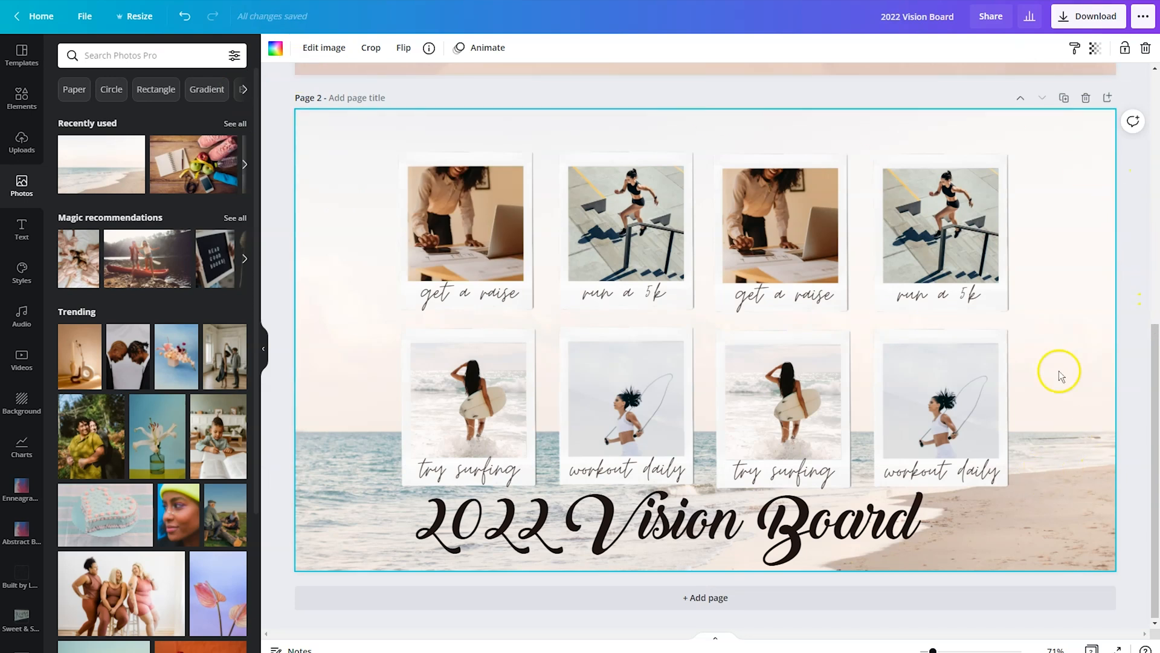
pyautogui.click(1087, 16)
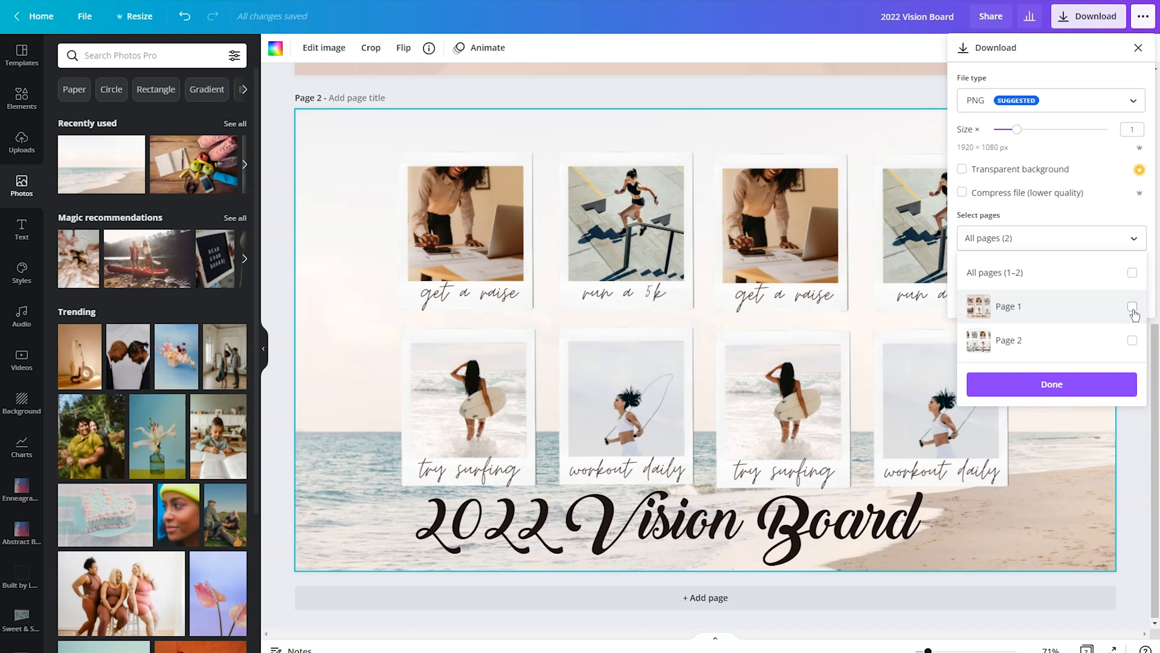
# Download Page 2 as a PNG named 2022 Vision Board to the Desktop
pyautogui.click(1133, 343)
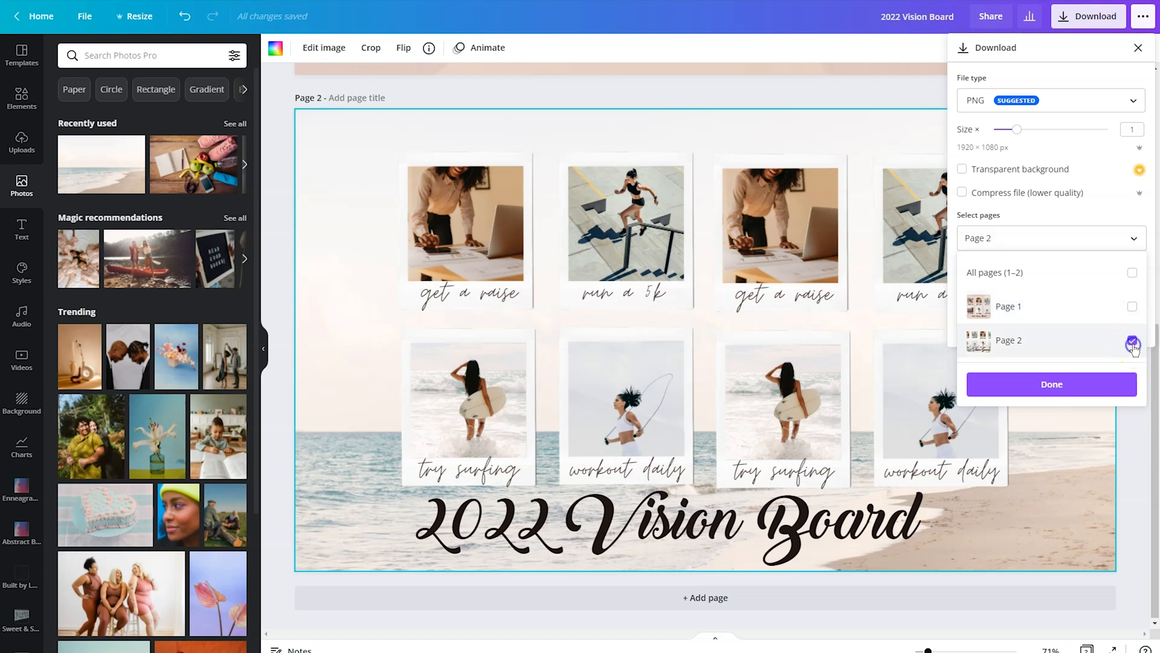
pyautogui.click(1050, 385)
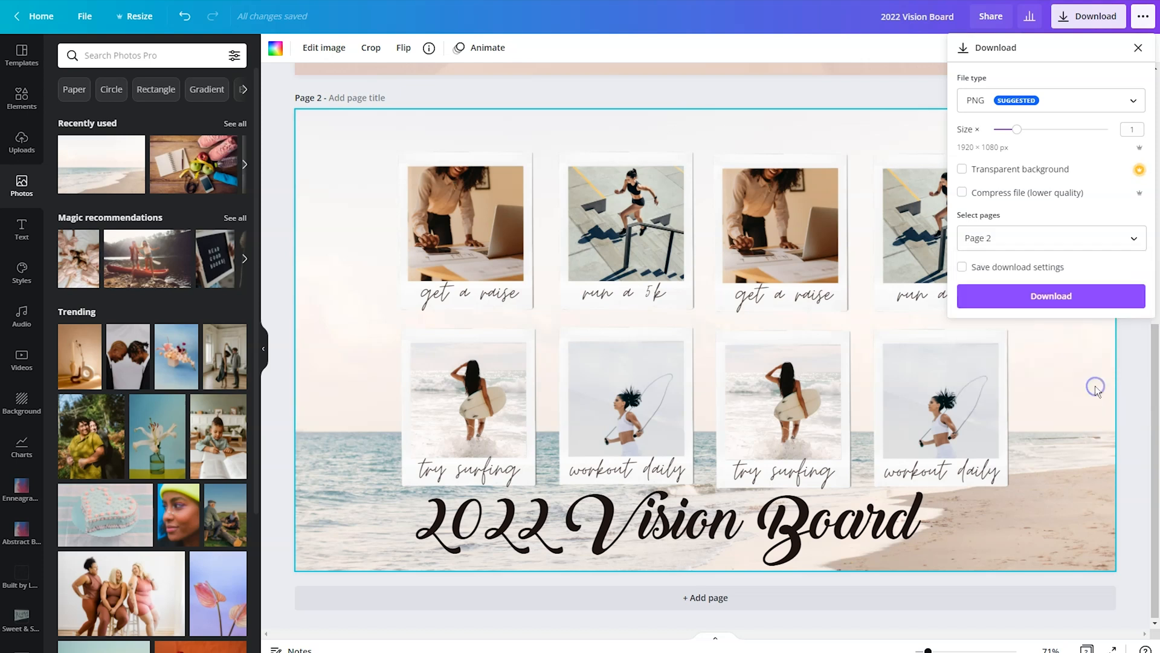
pyautogui.moveTo(1077, 301)
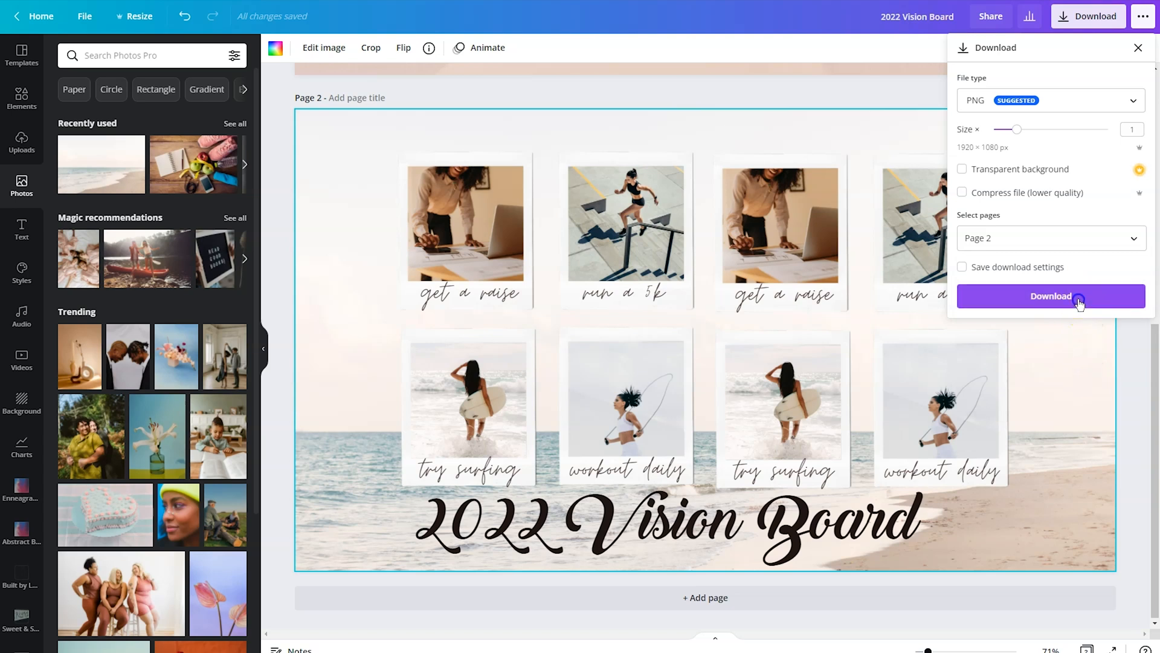
pyautogui.click(1050, 296)
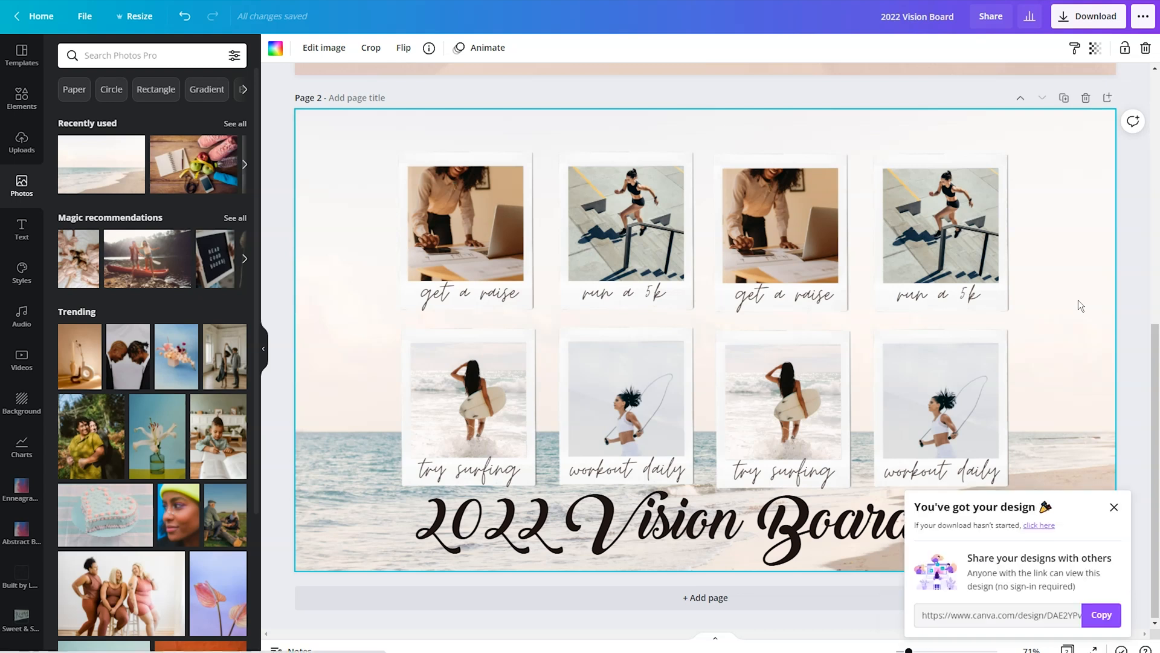
pyautogui.click(781, 402)
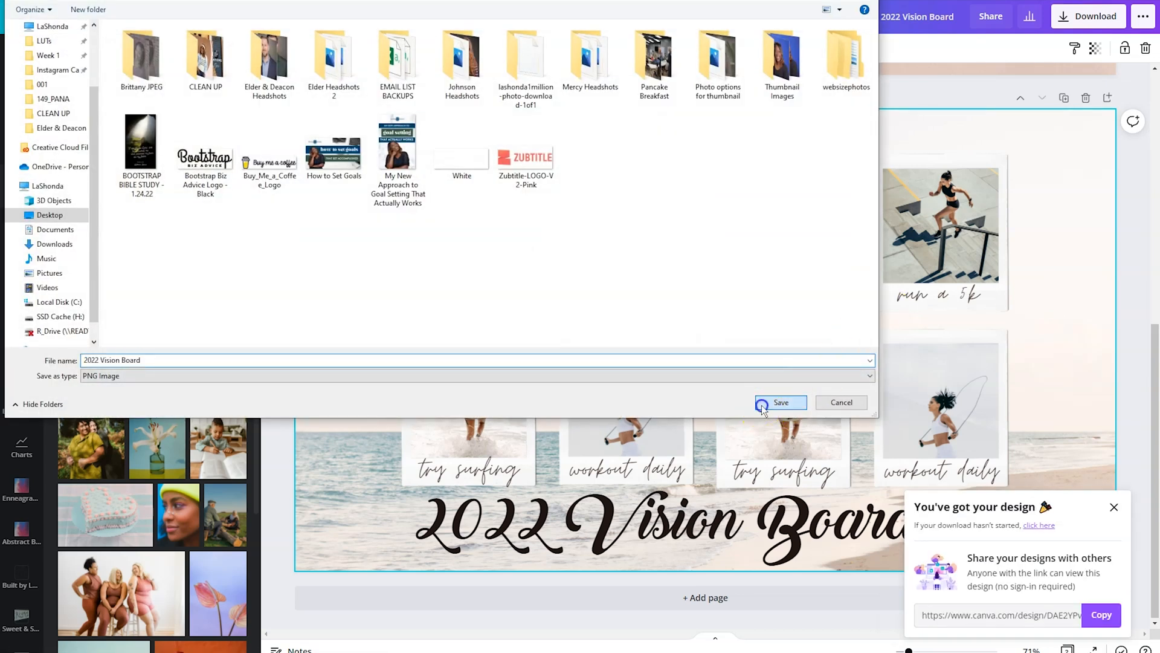
pyautogui.click(781, 403)
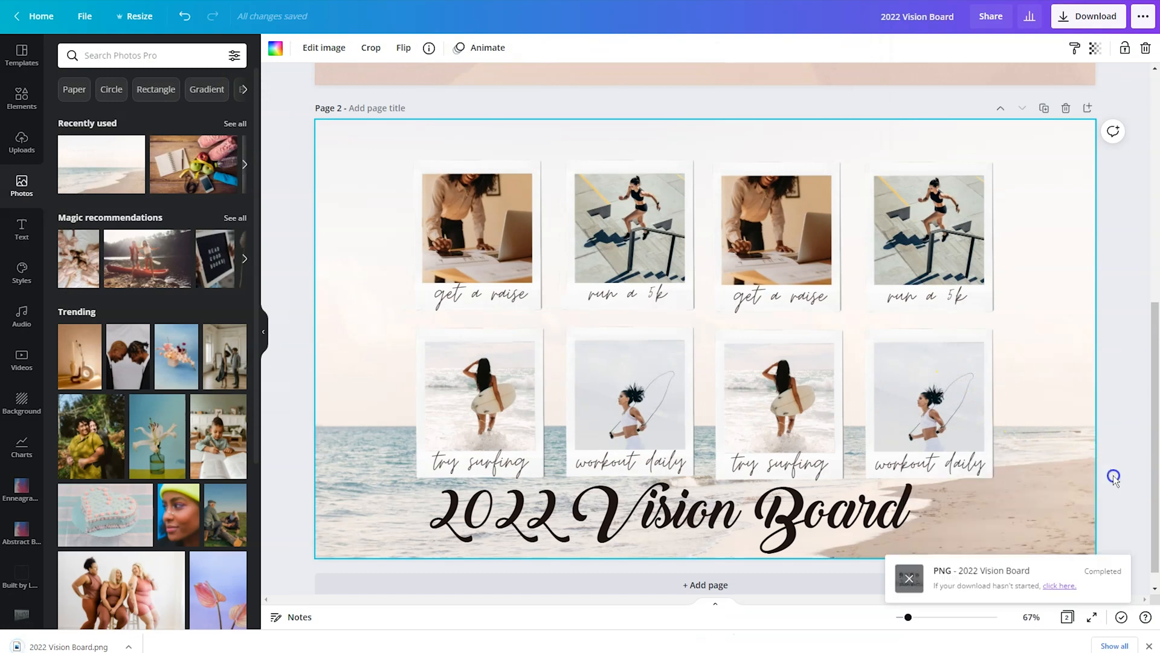
pyautogui.scroll(3)
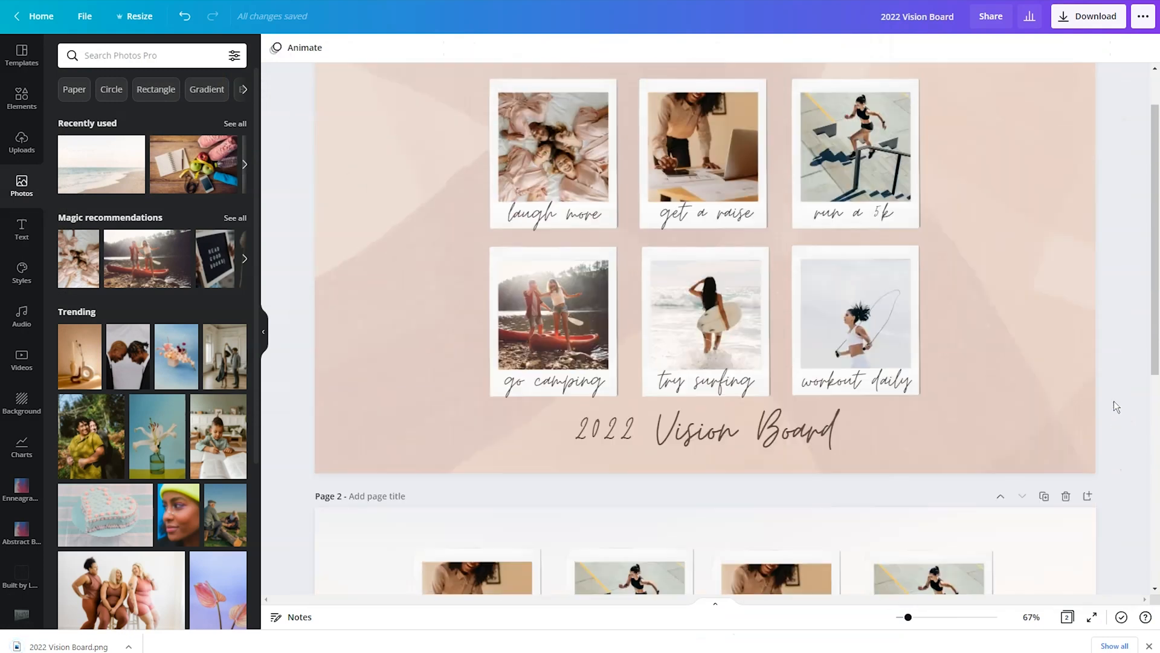
# Delete the pink Page 1, leaving only the beach vision board
pyautogui.scroll(3)
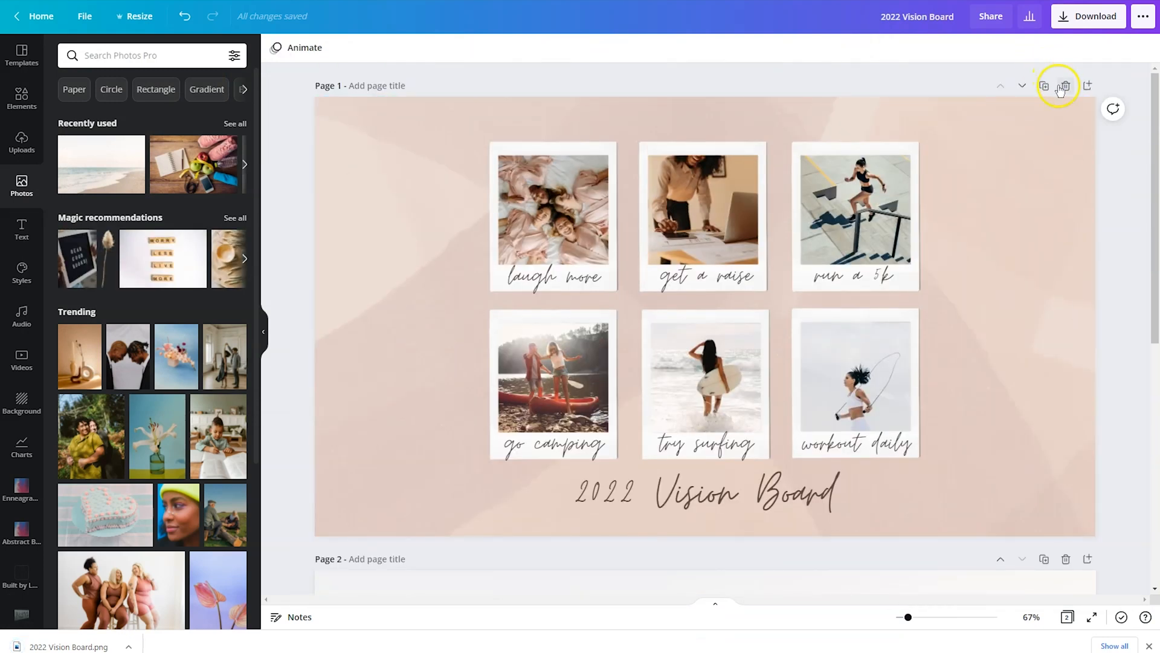
pyautogui.click(1063, 86)
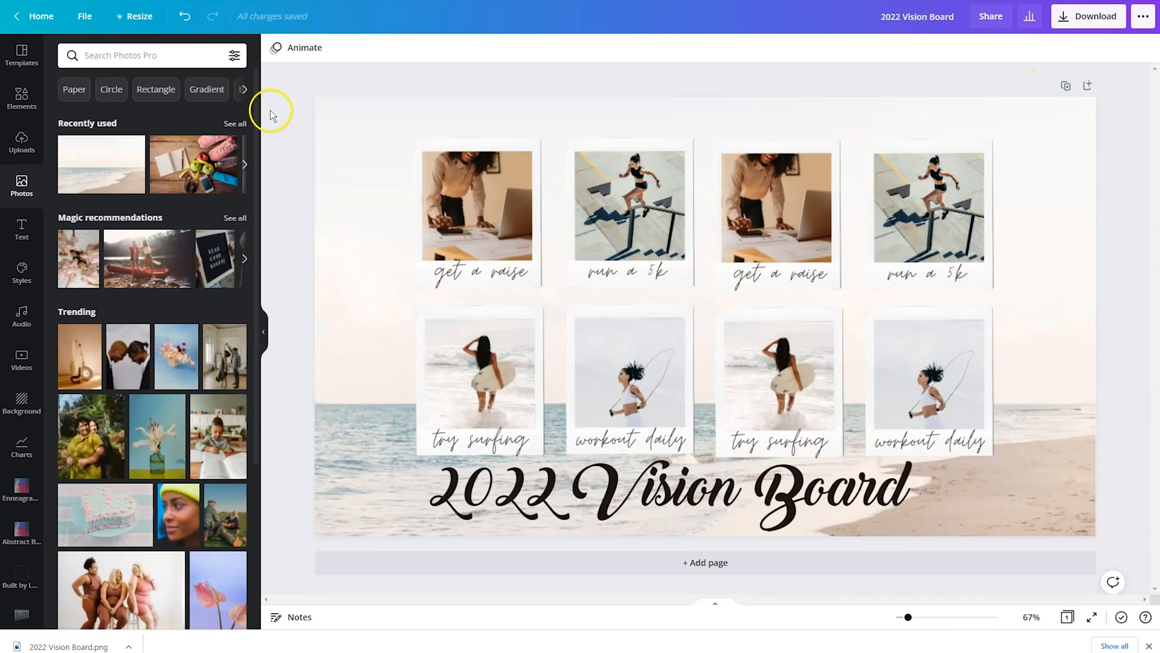
pyautogui.moveTo(276, 114)
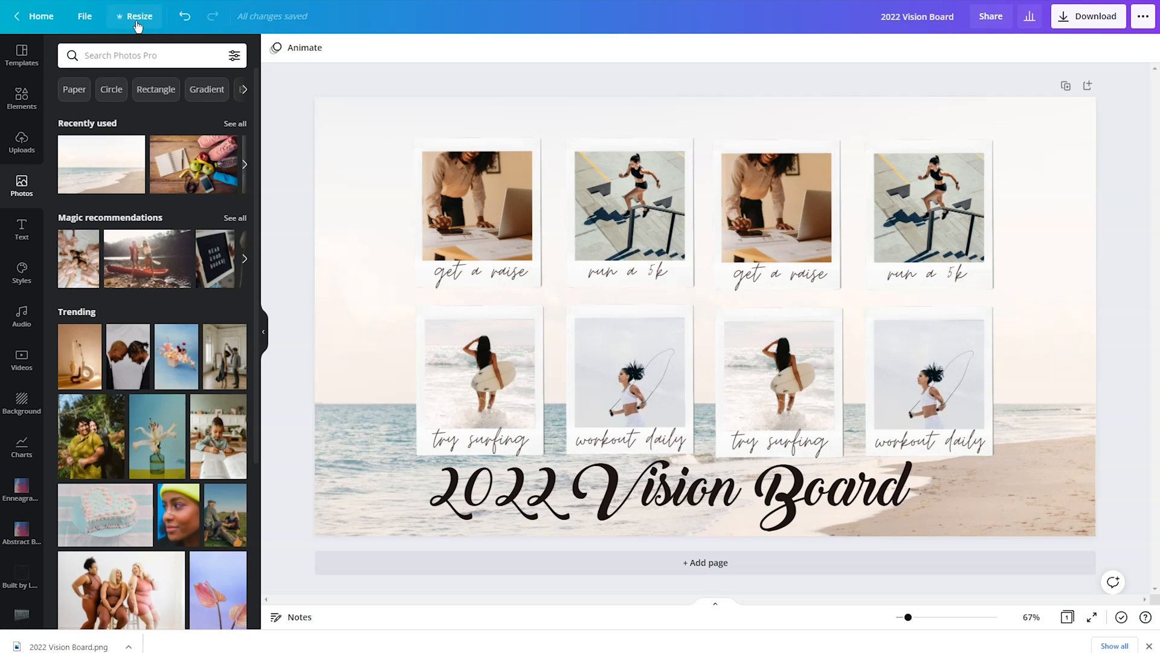
pyautogui.click(138, 16)
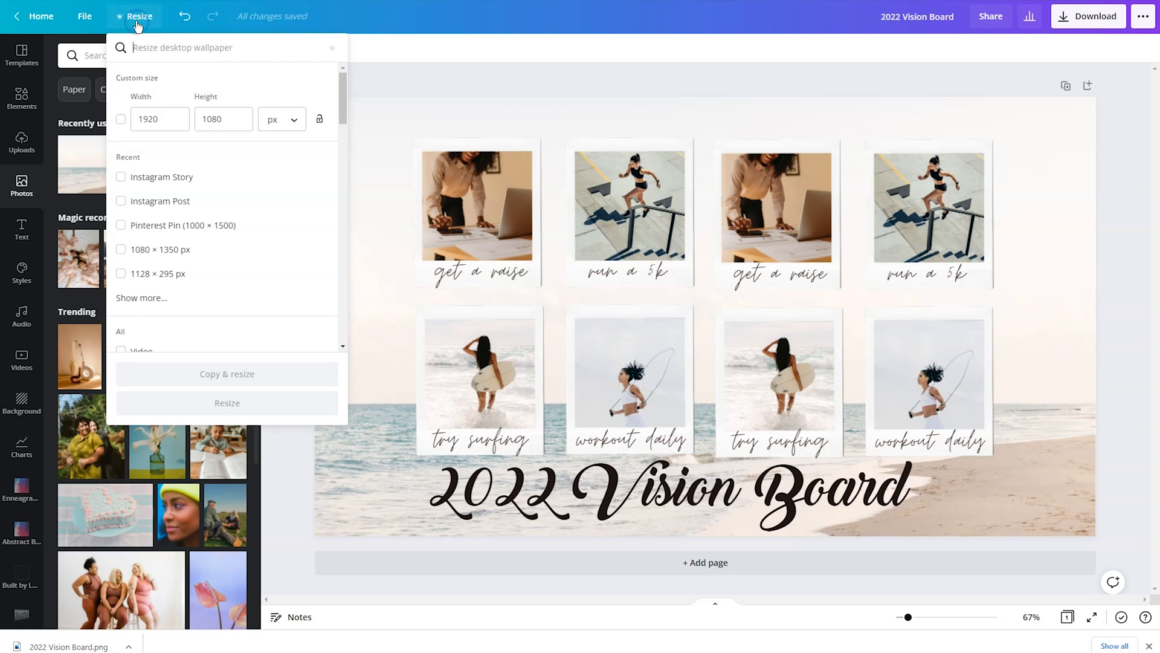
pyautogui.moveTo(164, 87)
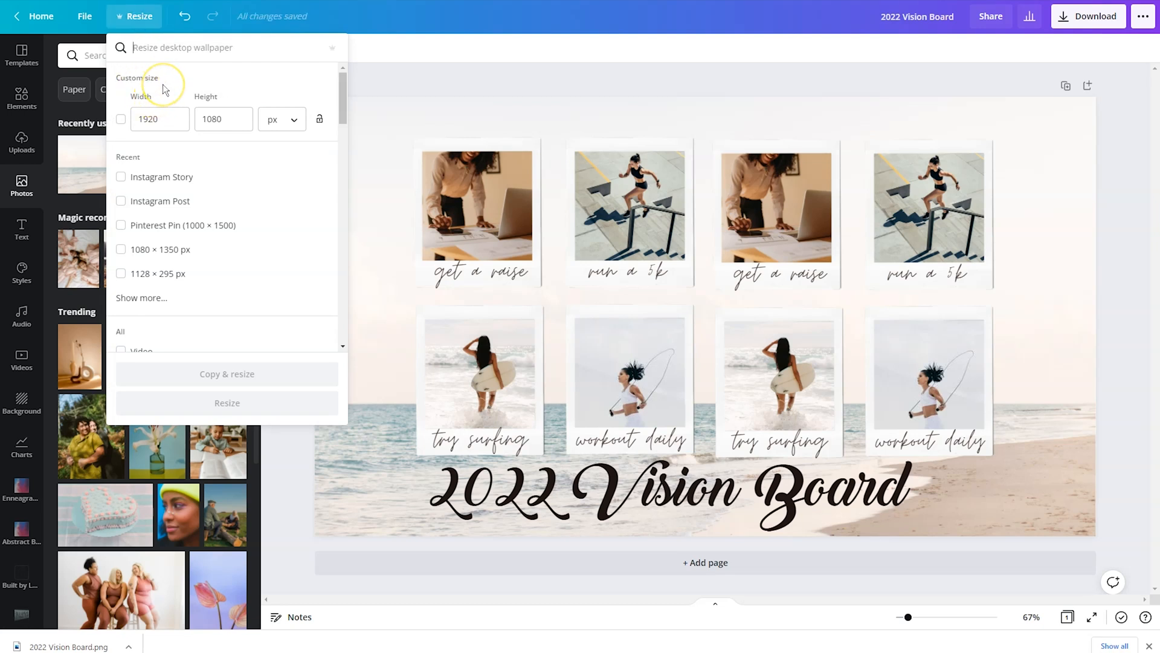
# Copy and resize the design to Phone Wallpaper (1080 × 1920 px)
pyautogui.write('cell')
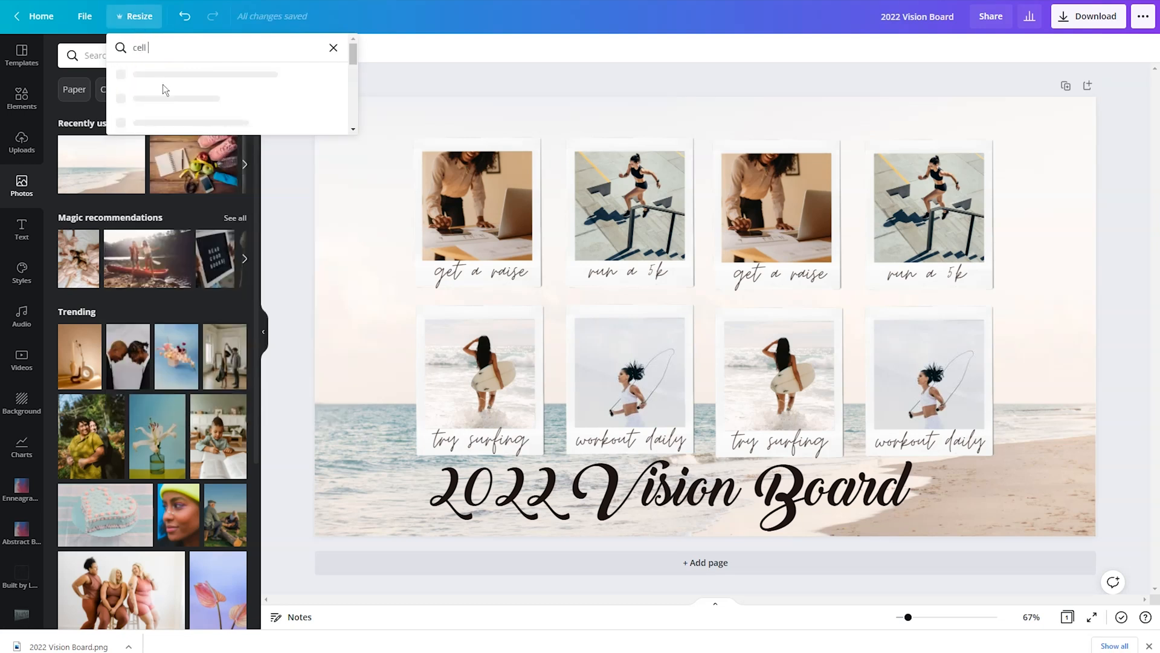
pyautogui.write('phone')
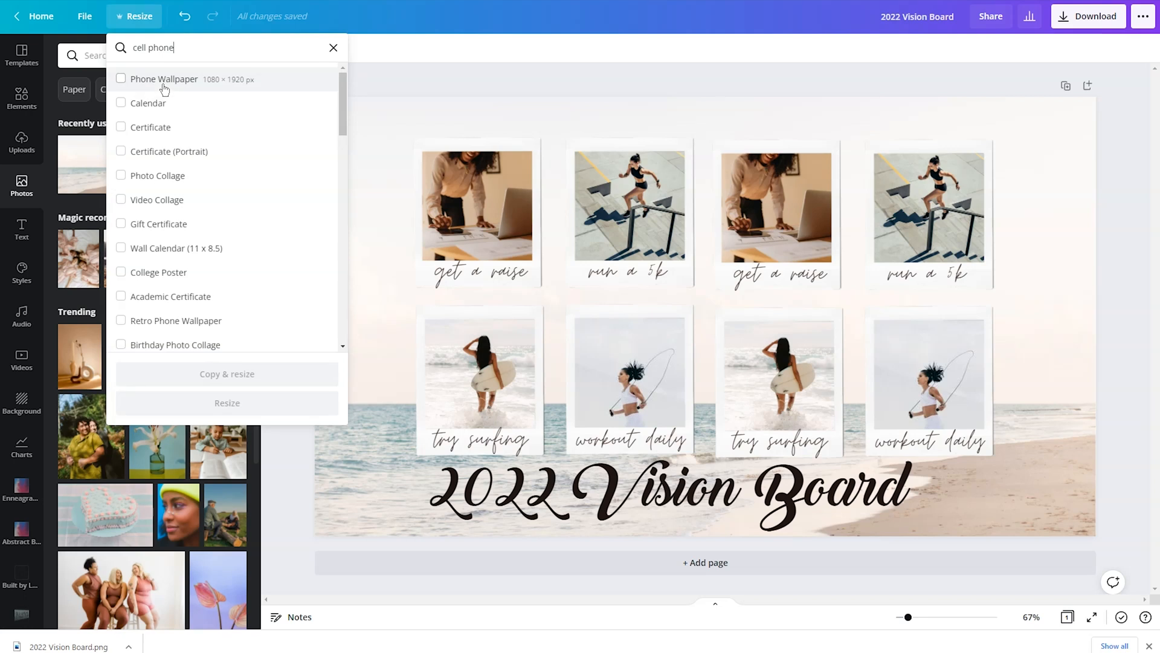
pyautogui.click(121, 79)
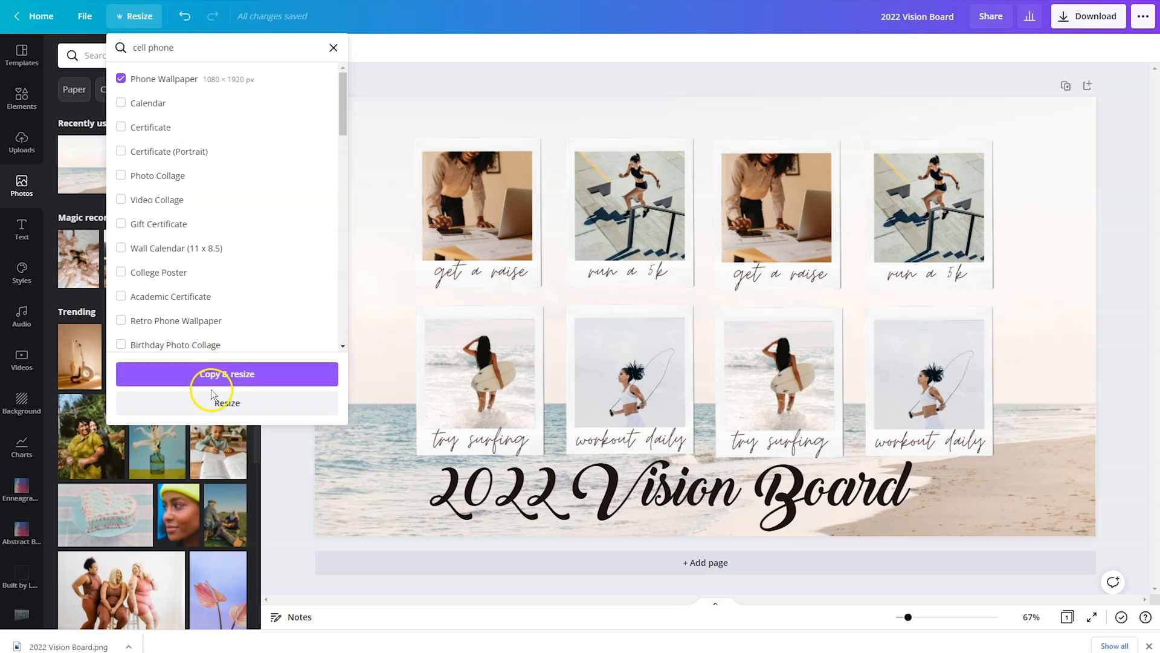
pyautogui.moveTo(227, 400)
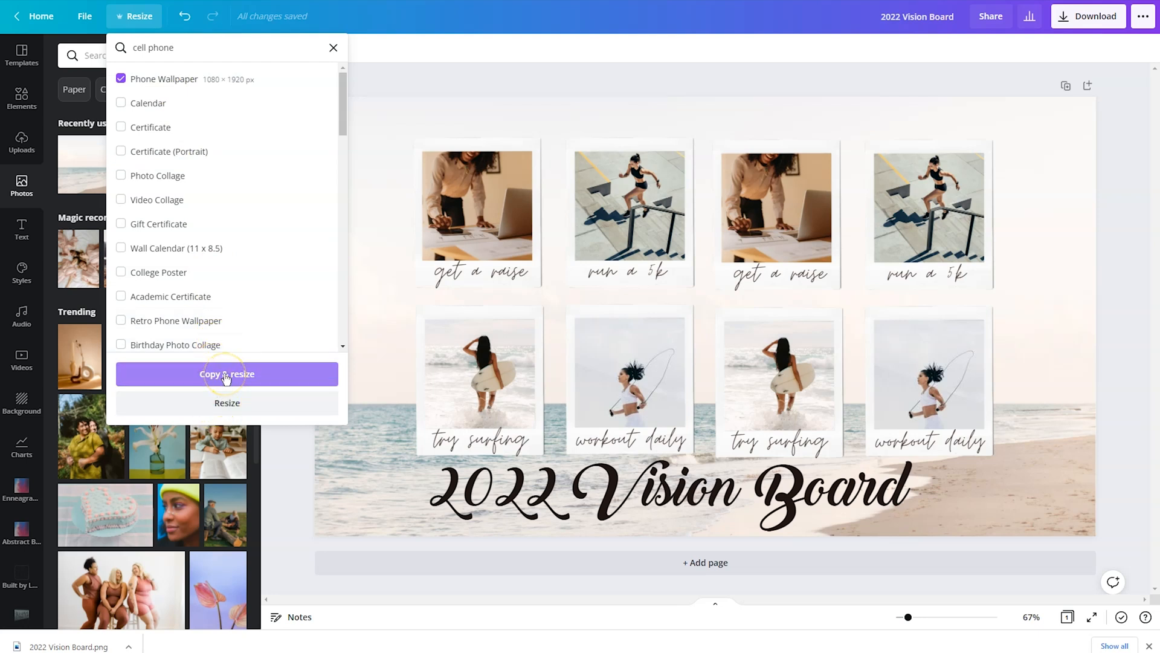
pyautogui.click(227, 374)
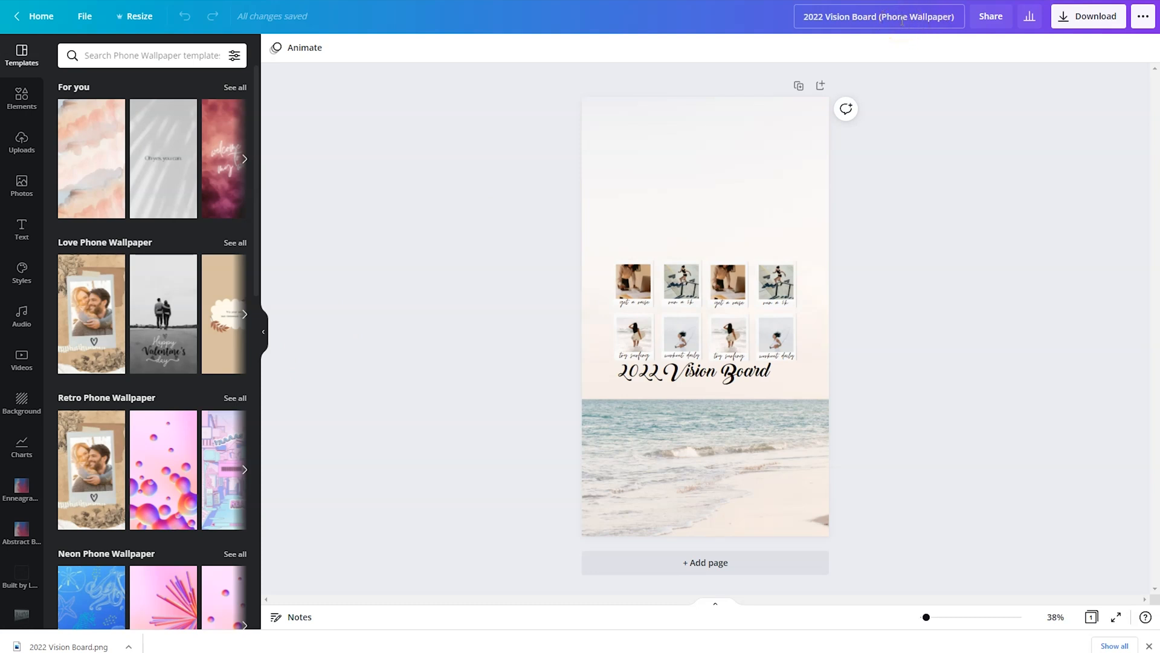
# Drag the '2022 Vision Board' title down over the beach near the phone wallpaper's bottom edge
pyautogui.click(818, 285)
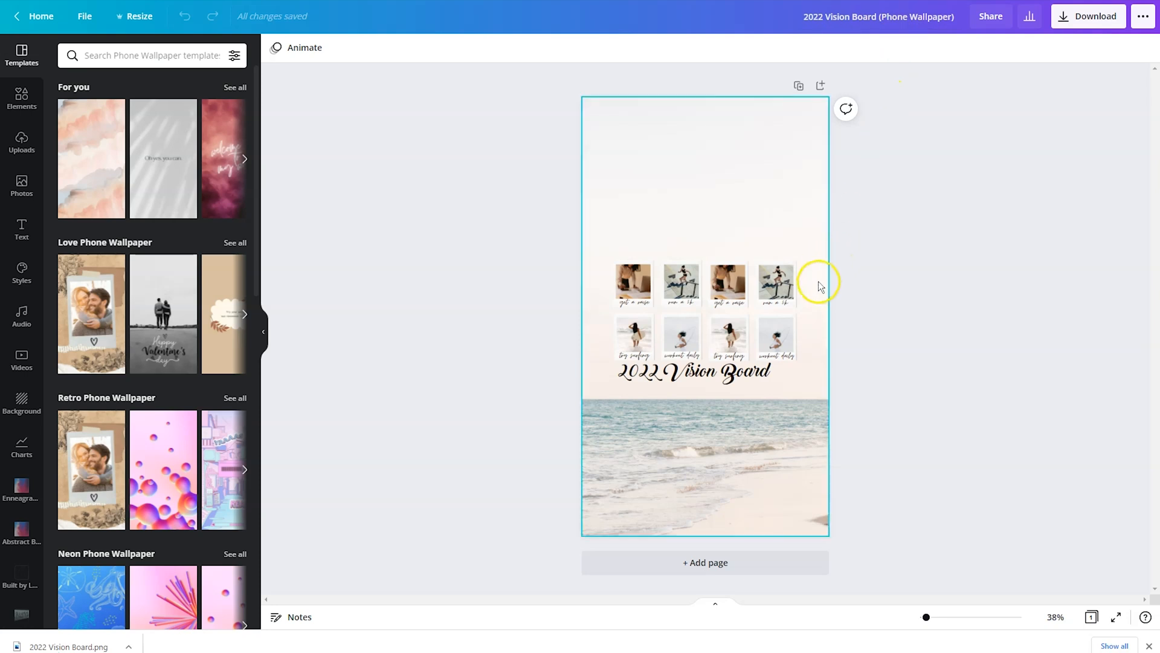
pyautogui.click(692, 372)
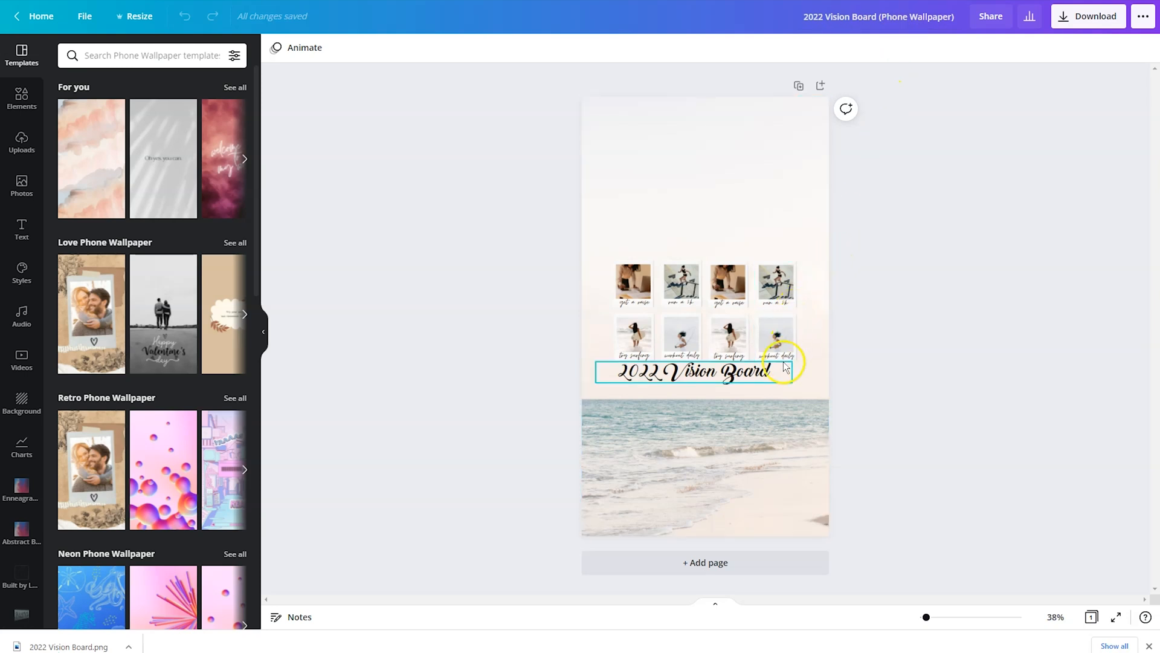
pyautogui.click(993, 219)
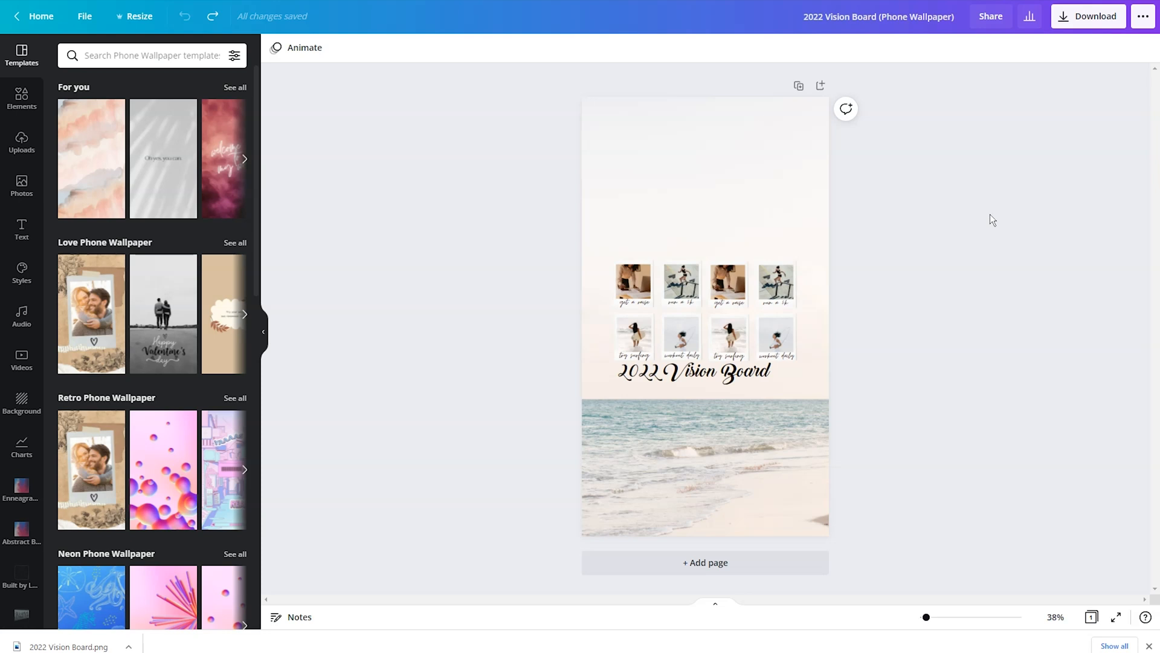
pyautogui.click(814, 442)
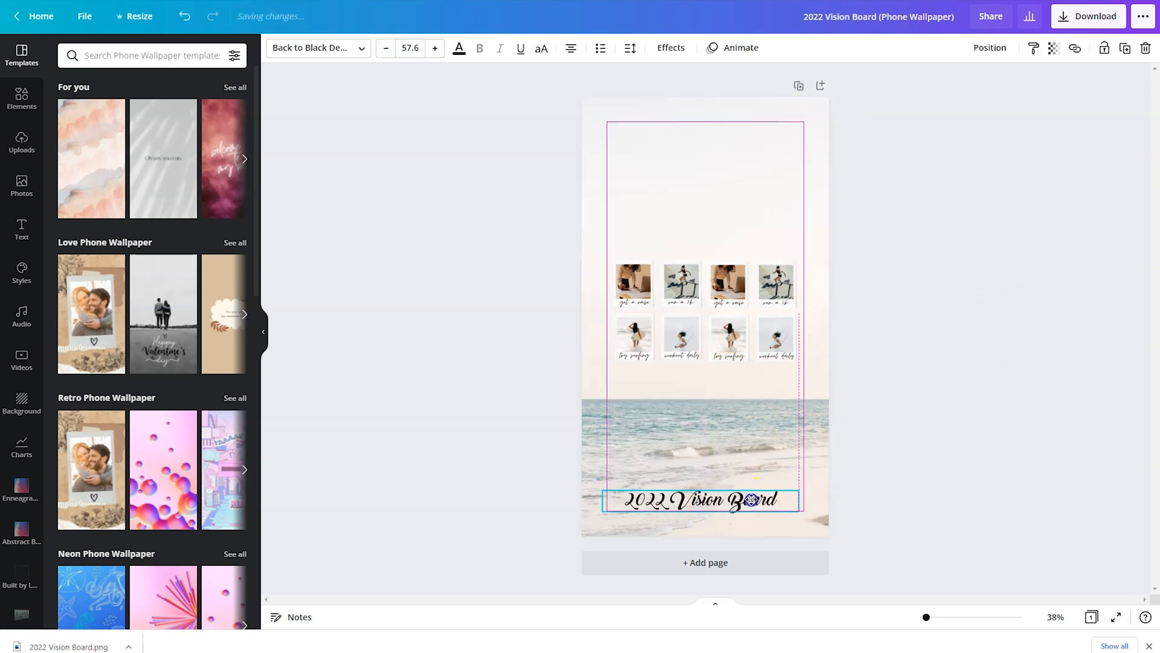
pyautogui.click(703, 496)
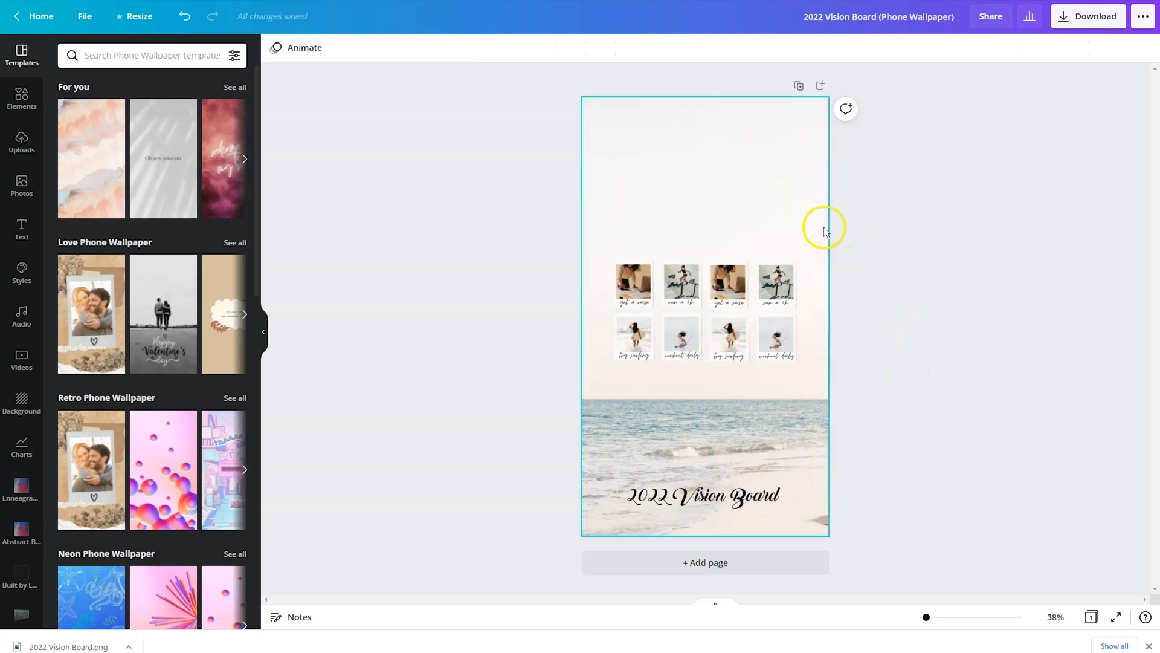
# Arrange the polaroids into larger rows of three, two and three, centred above the title
pyautogui.click(745, 300)
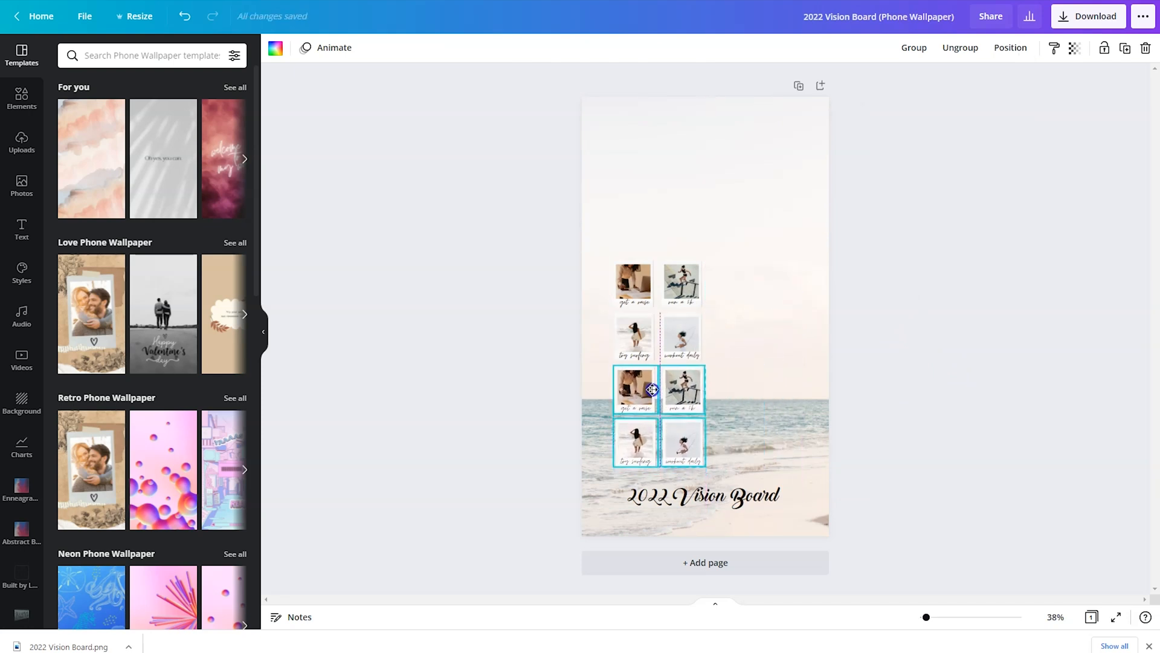
pyautogui.click(760, 227)
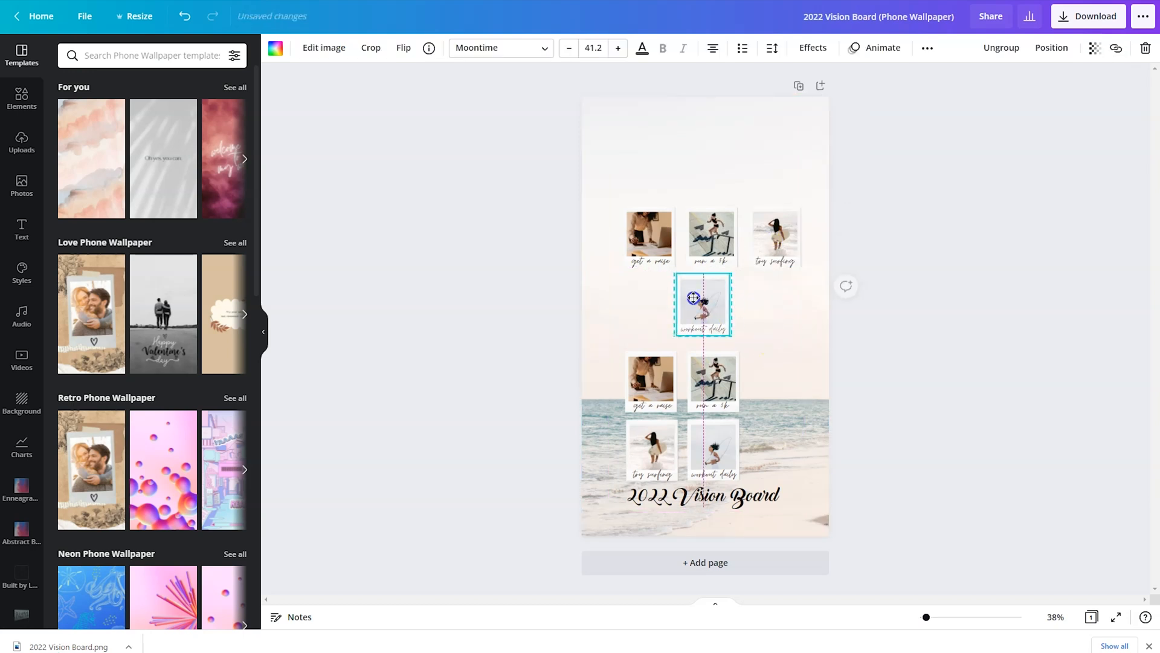
pyautogui.click(773, 368)
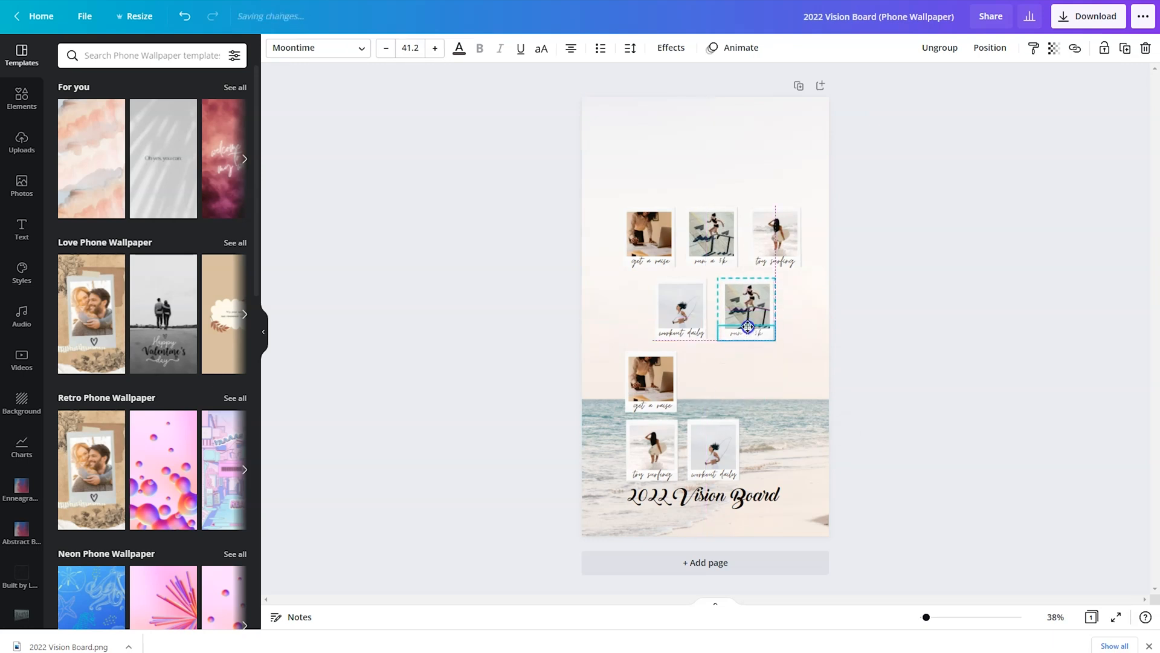
pyautogui.click(639, 465)
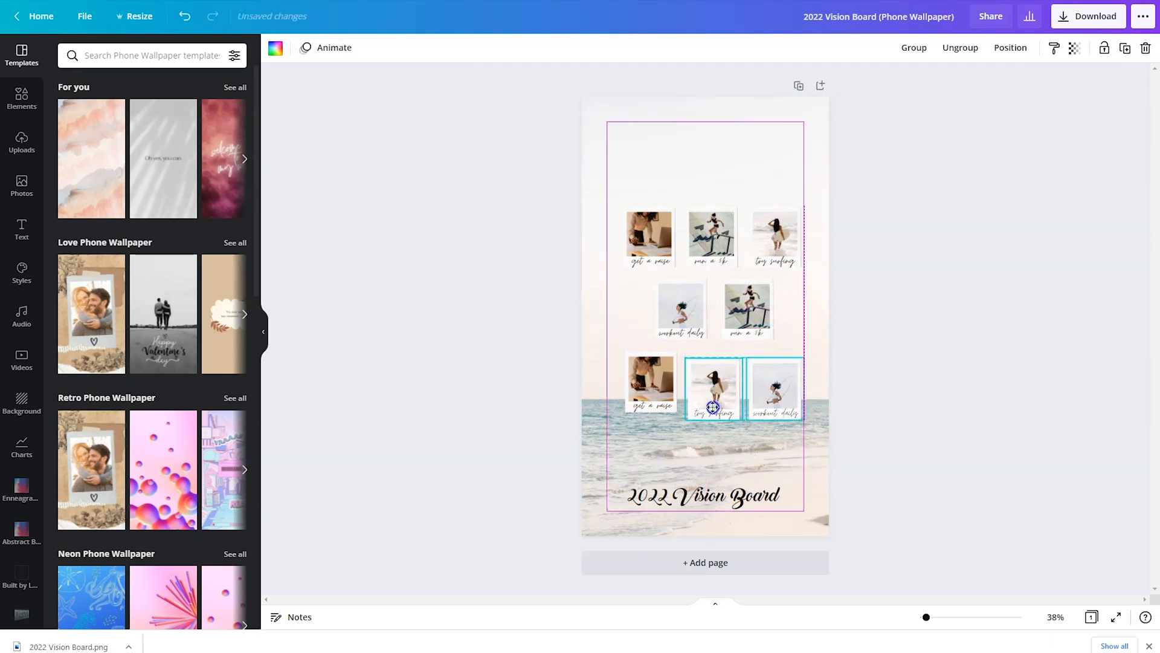
pyautogui.click(599, 327)
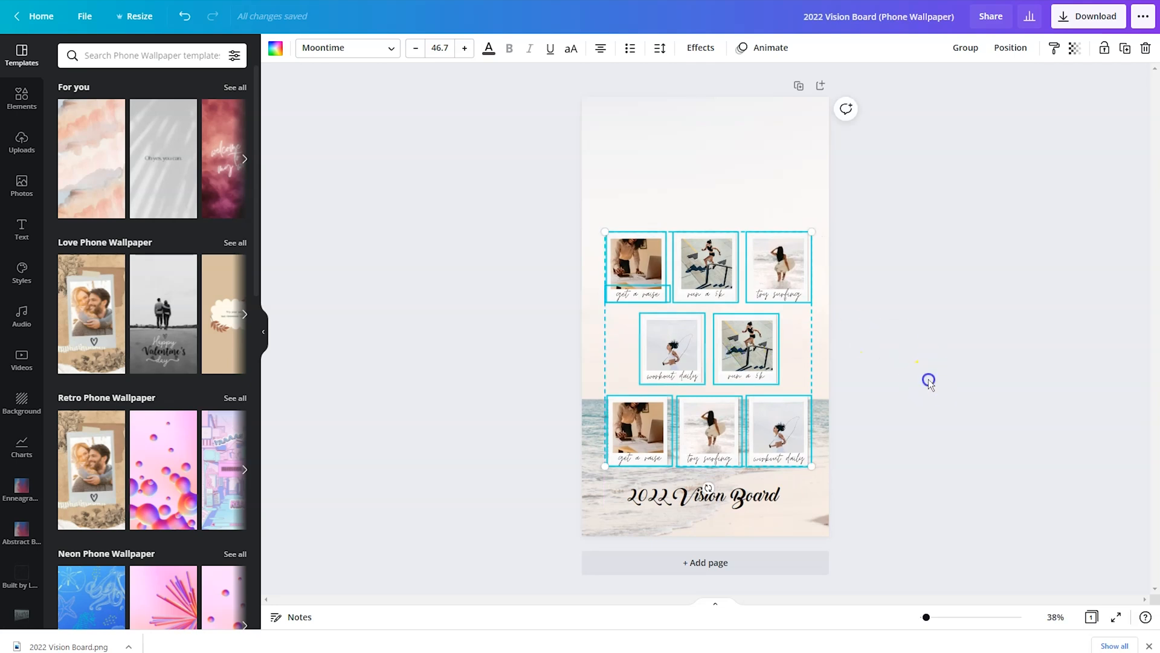
pyautogui.click(930, 382)
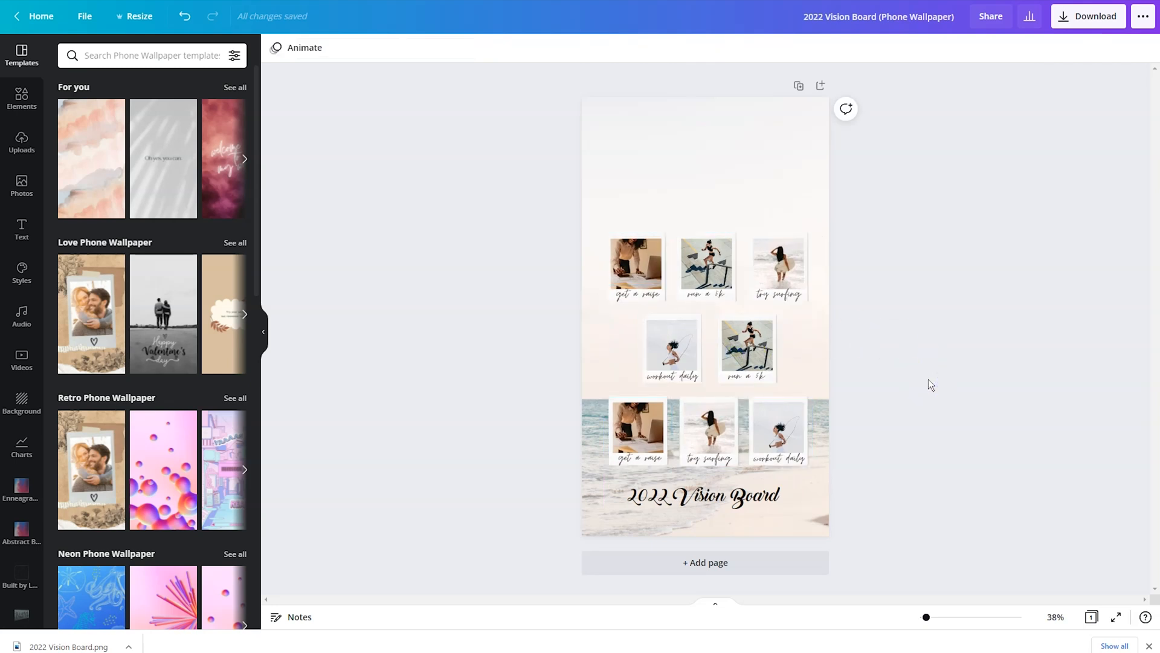